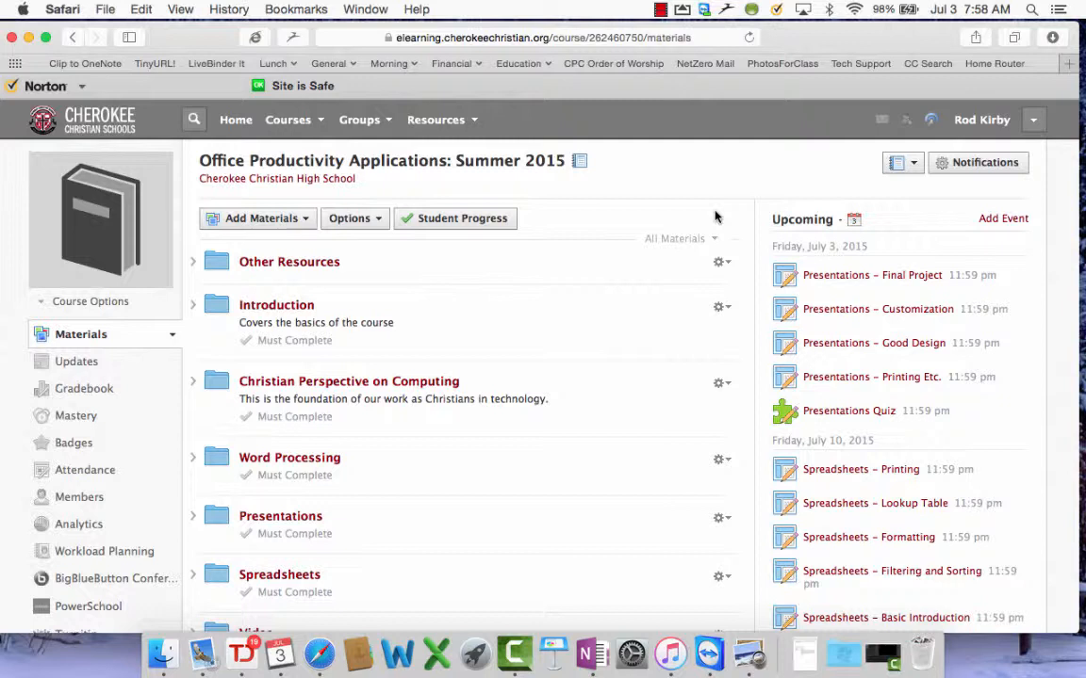
mouse_move(706, 188)
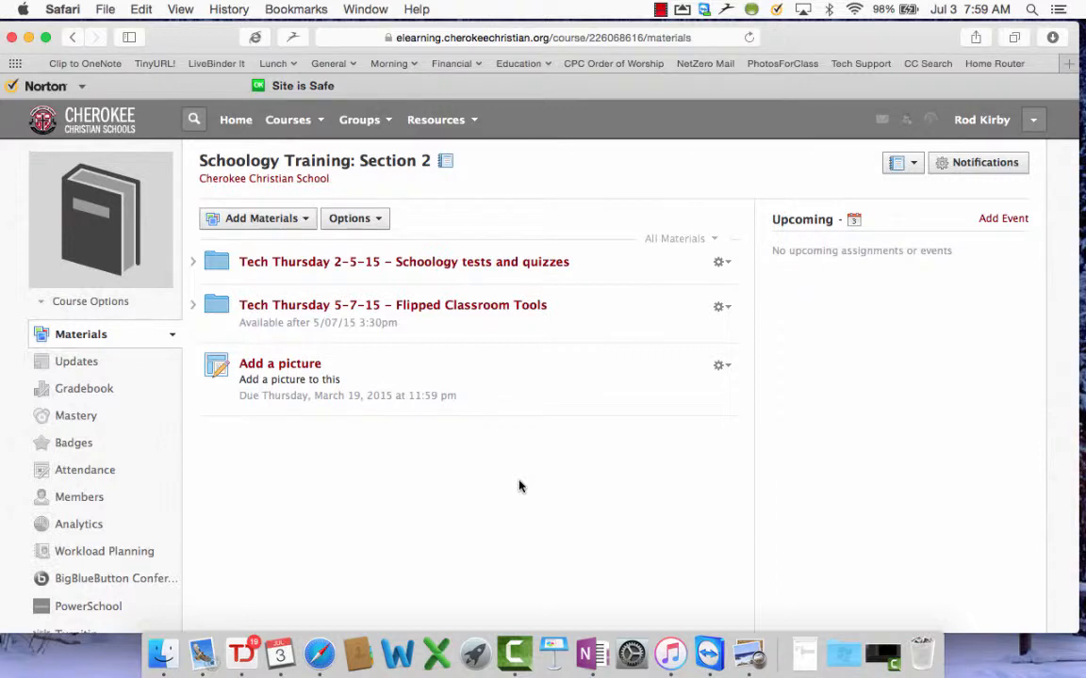
mouse_move(507, 408)
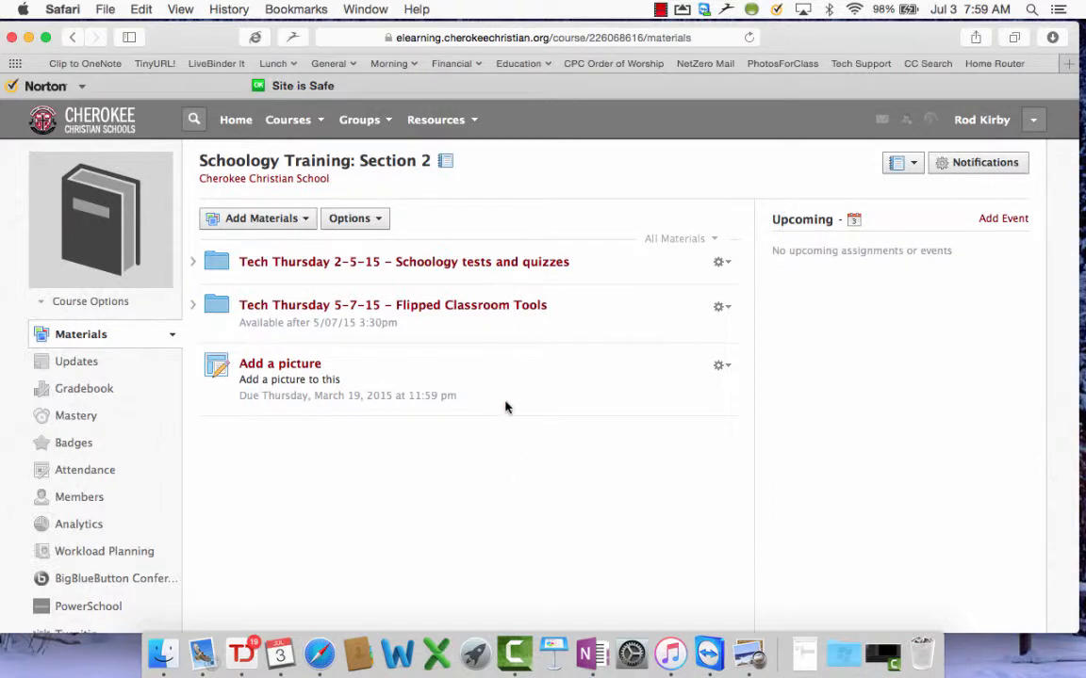
mouse_move(497, 459)
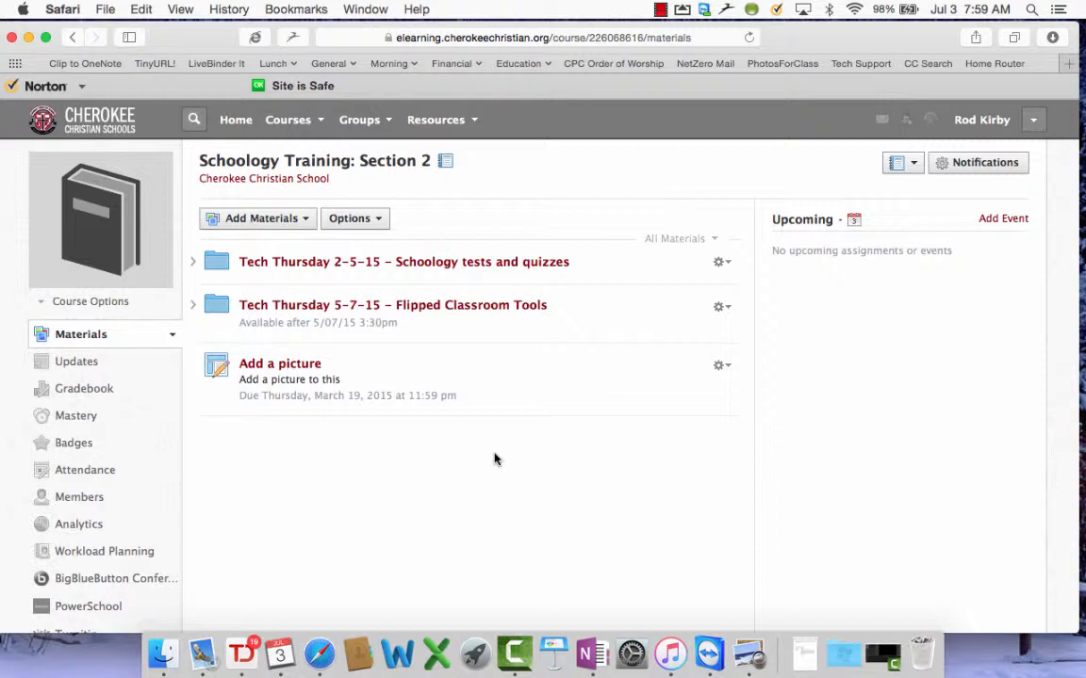
mouse_move(490, 438)
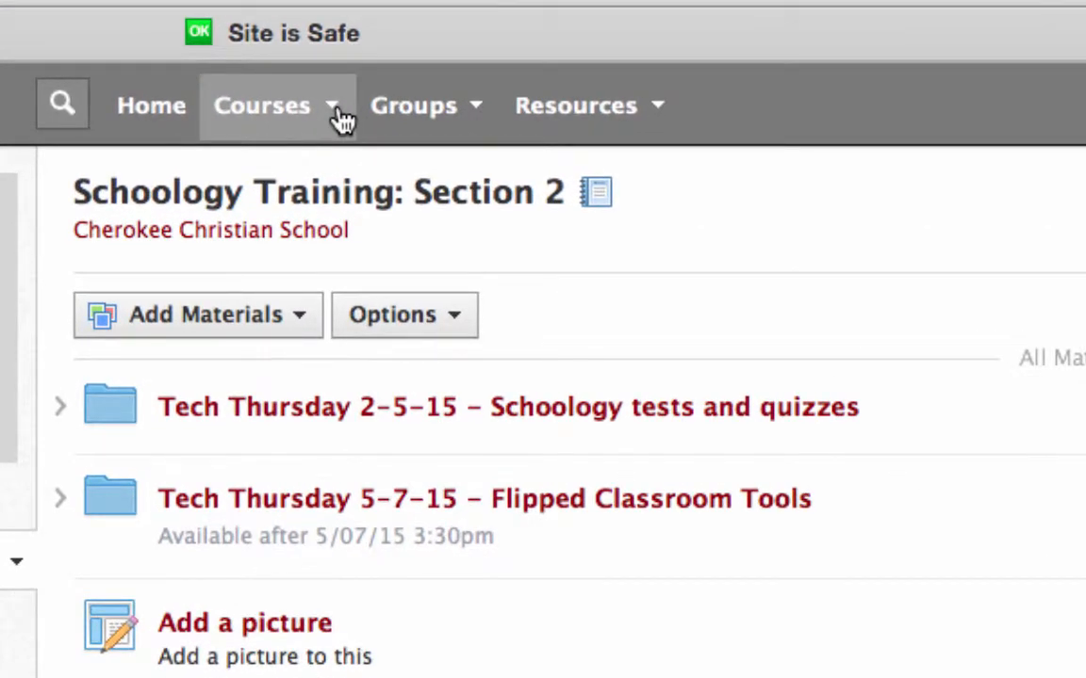
Show the full list of courses via the Courses menu's See All
left_click(262, 104)
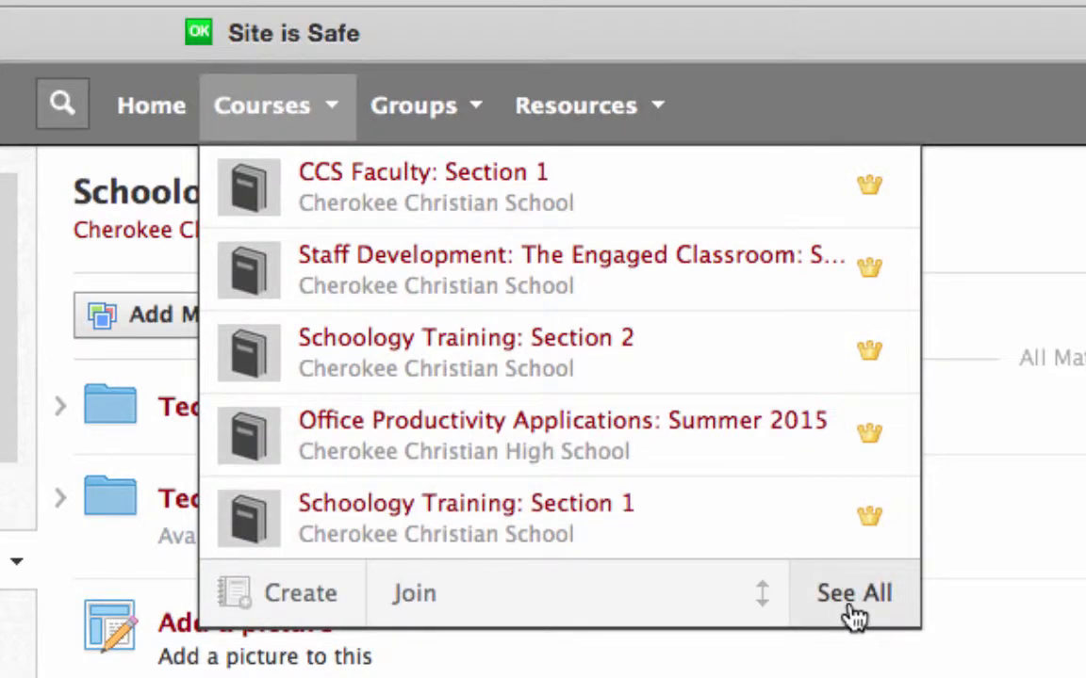
left_click(853, 593)
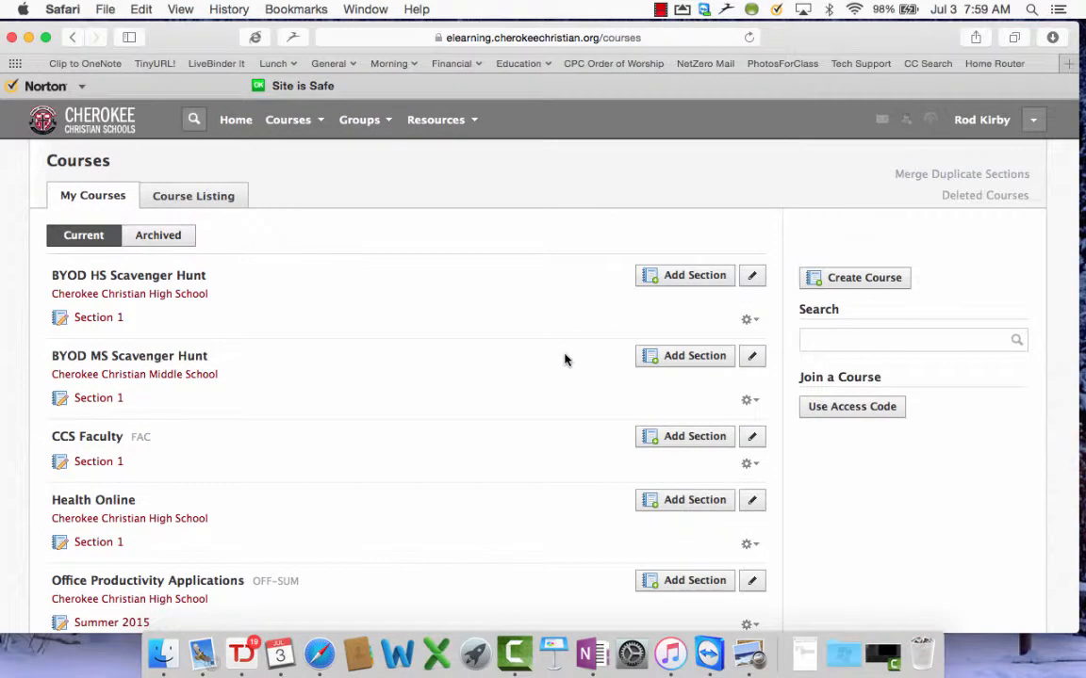
mouse_move(276, 242)
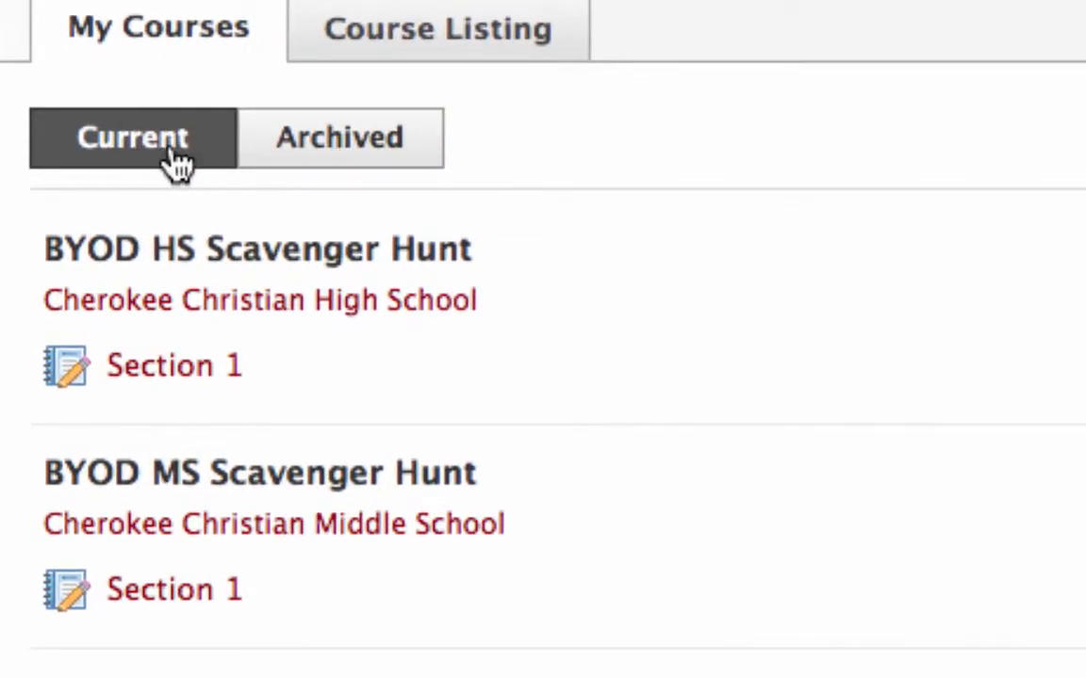
mouse_move(337, 139)
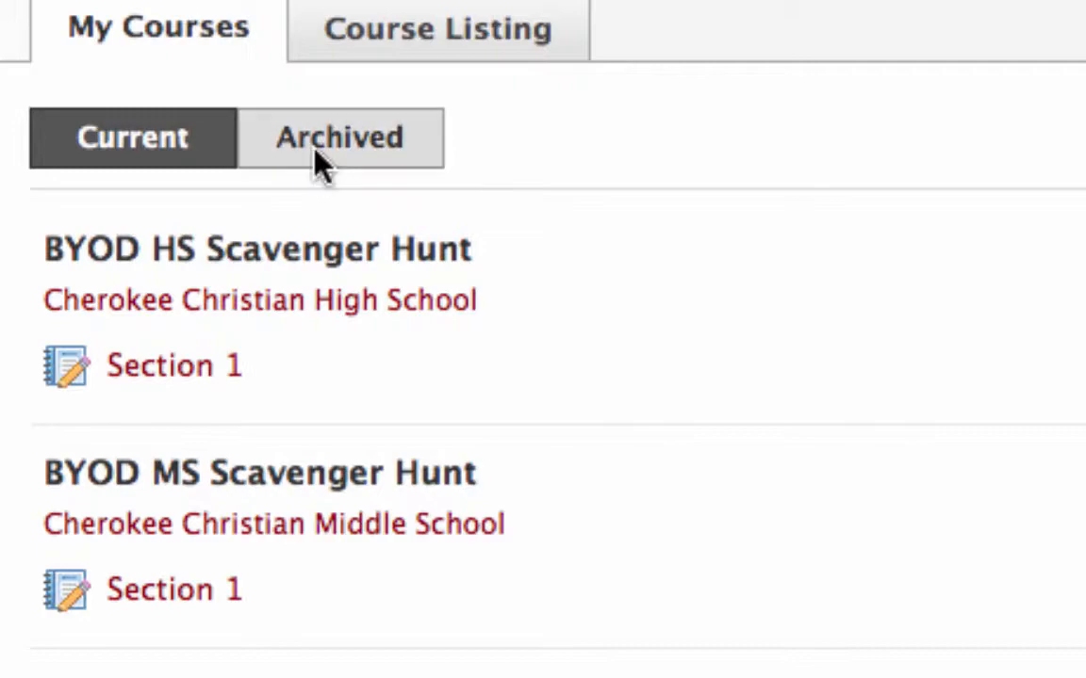
Switch to archived courses and scroll to Office Productivity Applications Section OL8
left_click(338, 137)
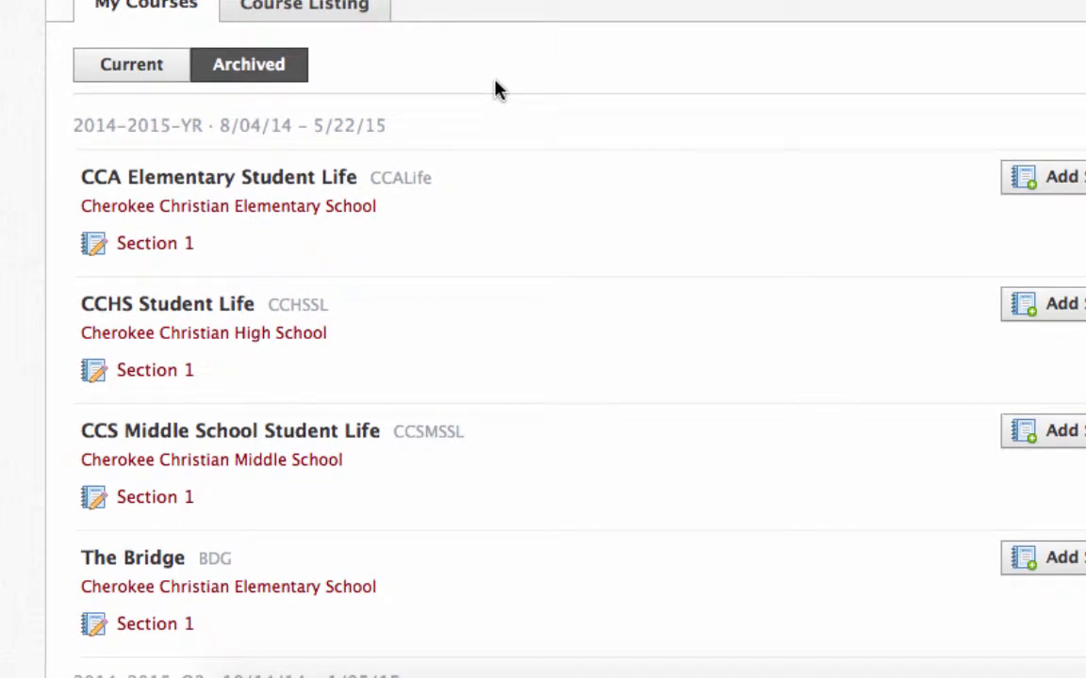
mouse_move(539, 135)
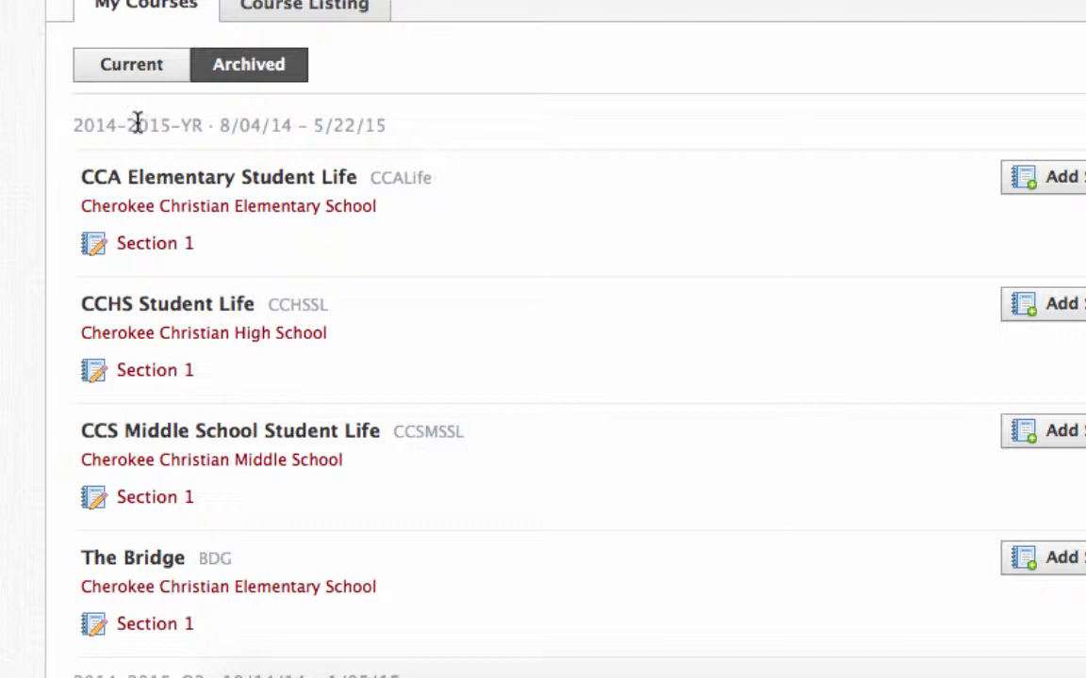
mouse_move(204, 135)
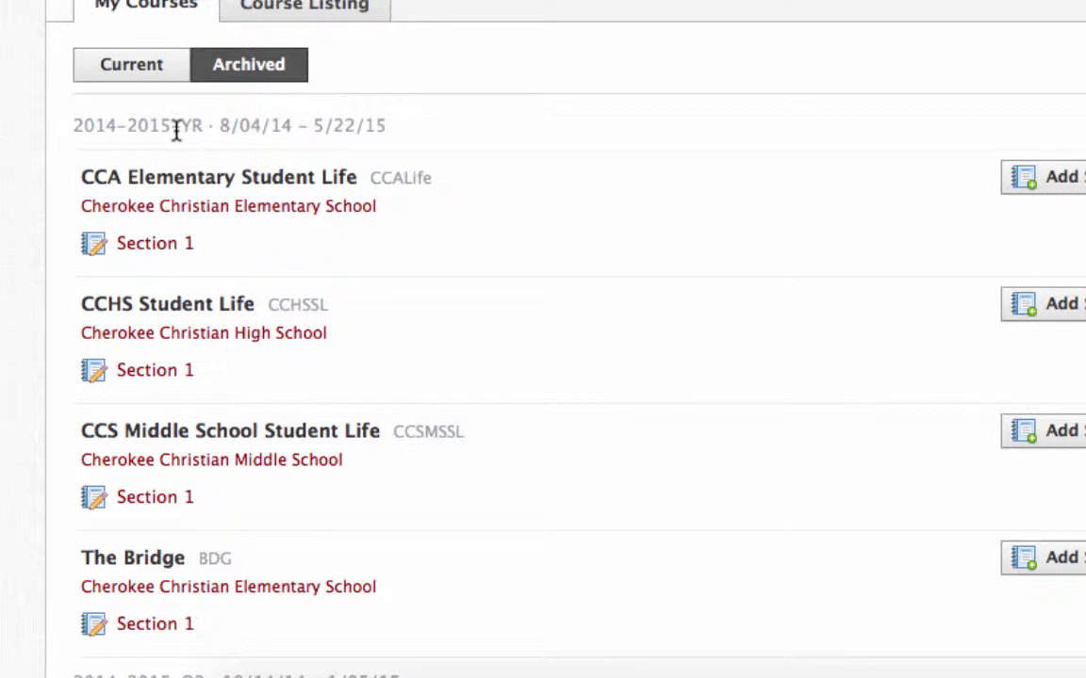
scroll("down", 3)
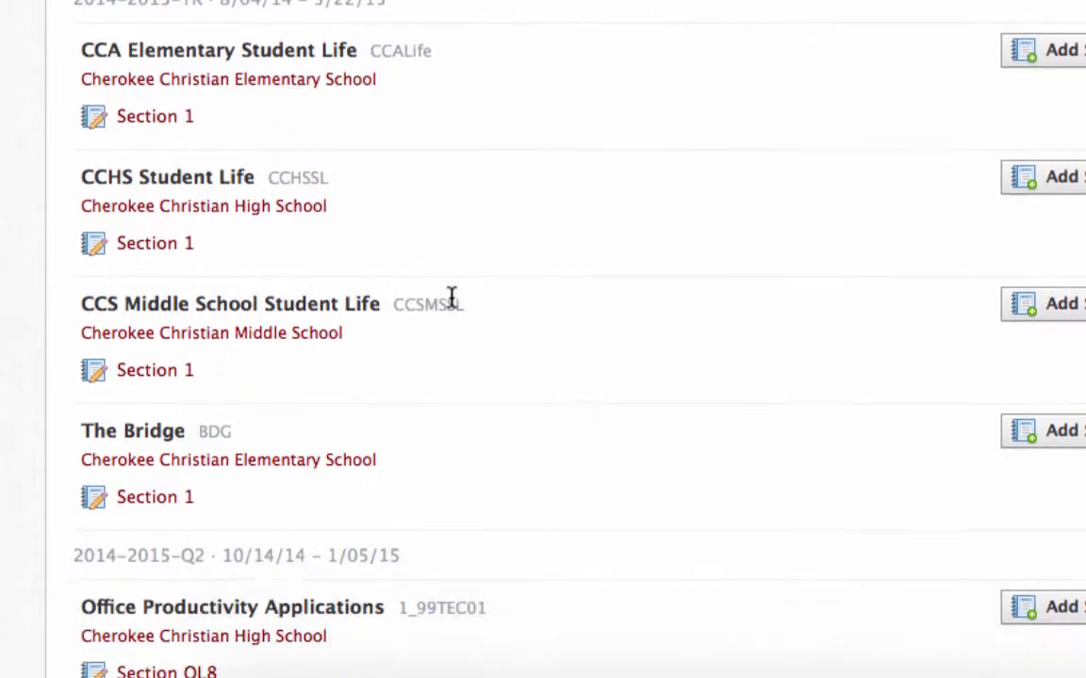
scroll("down", 3)
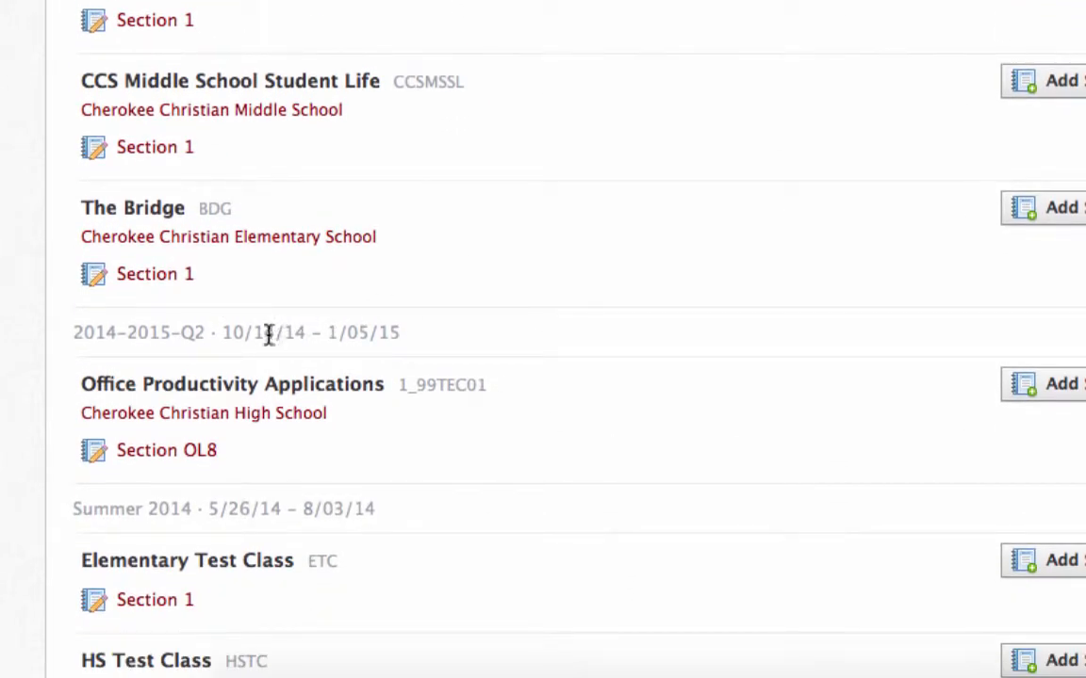
scroll("down", 3)
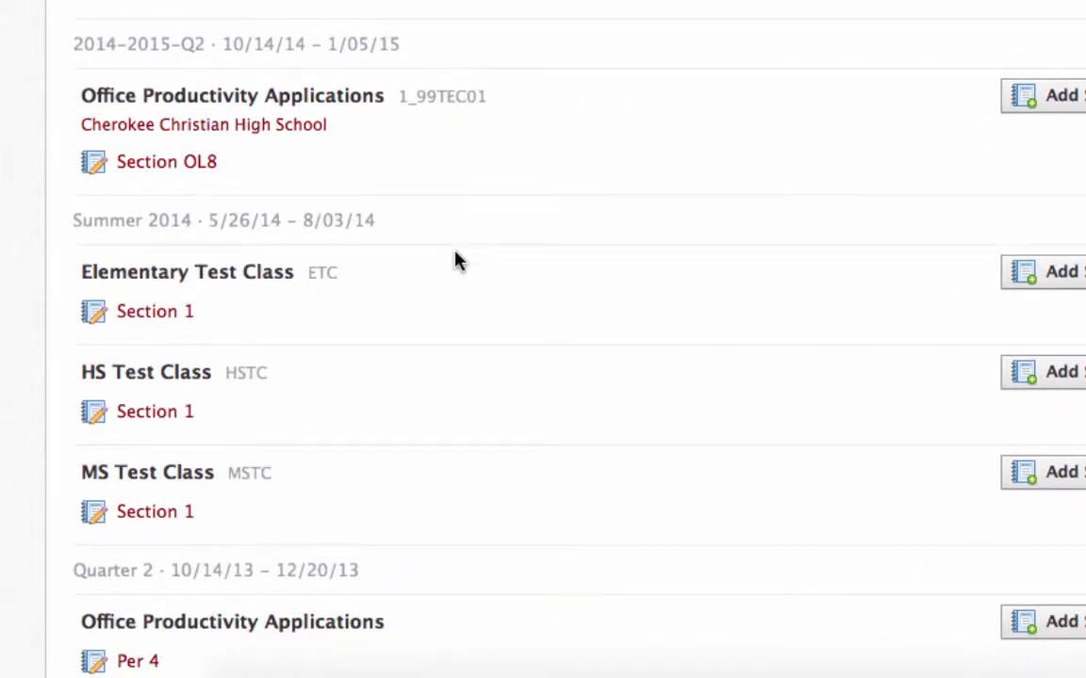
left_click(248, 26)
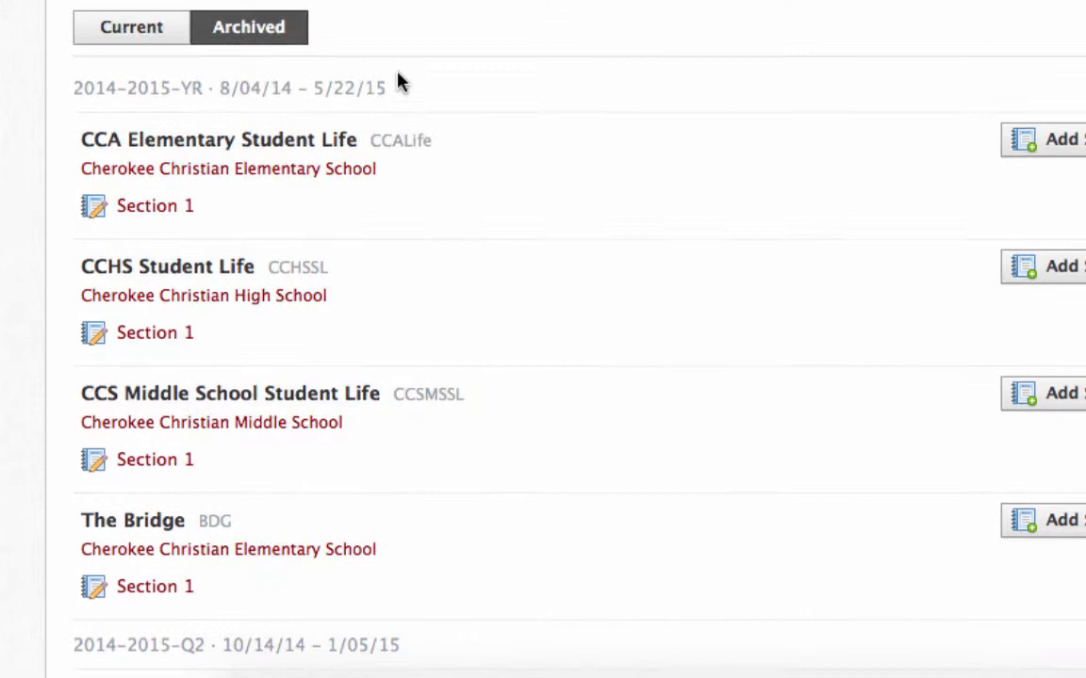
scroll("down", 3)
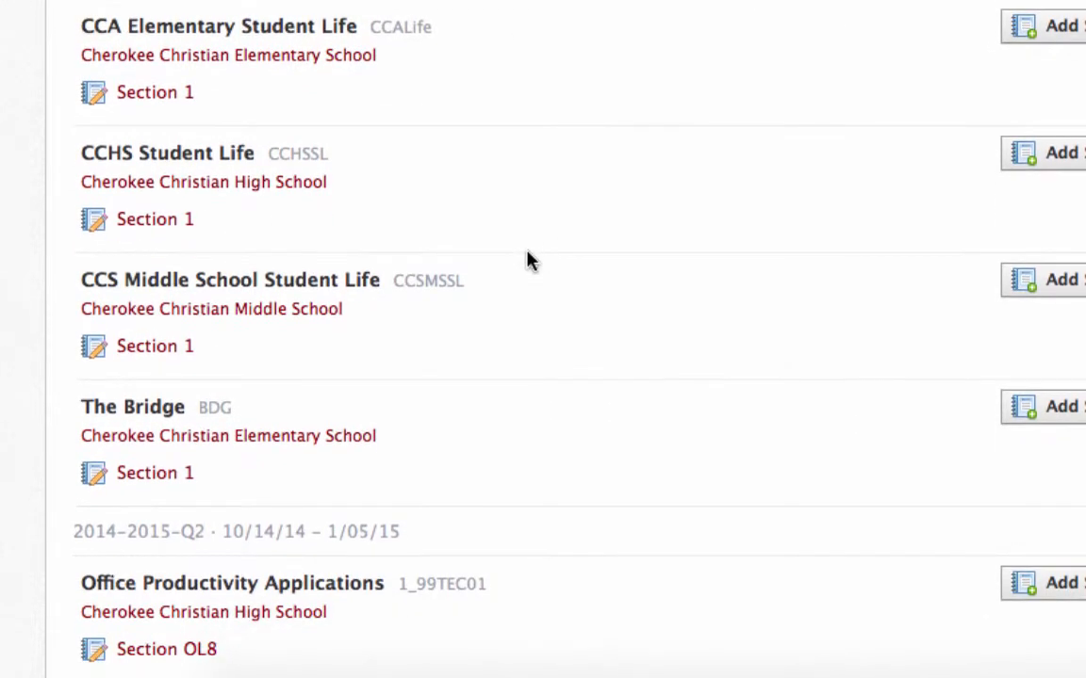
scroll("down", 3)
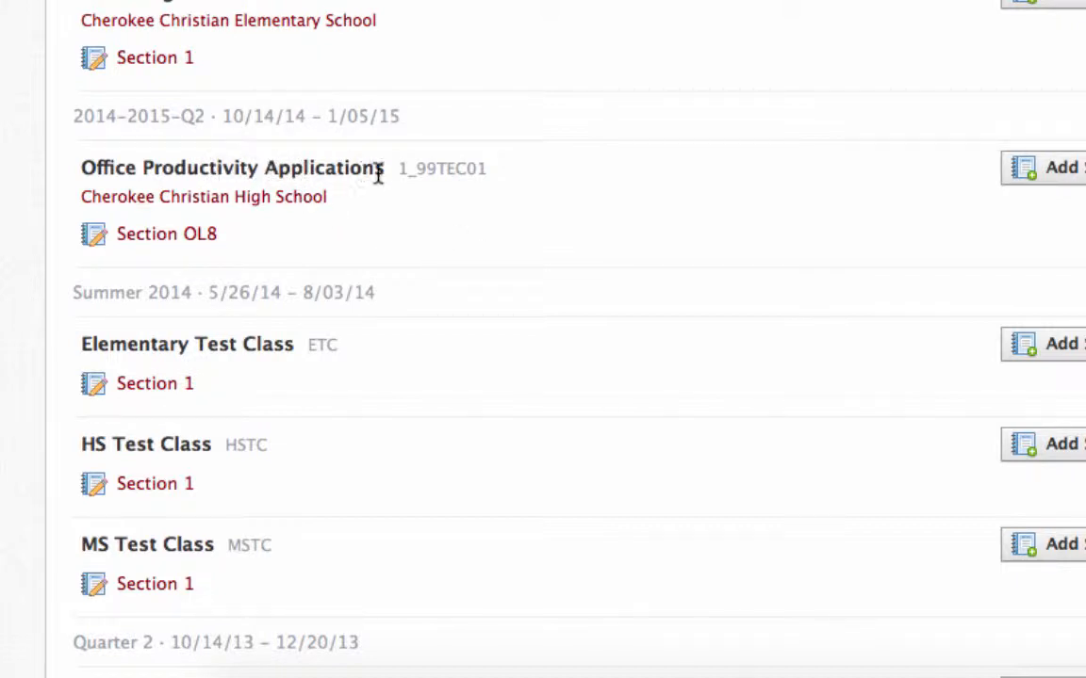
mouse_move(262, 155)
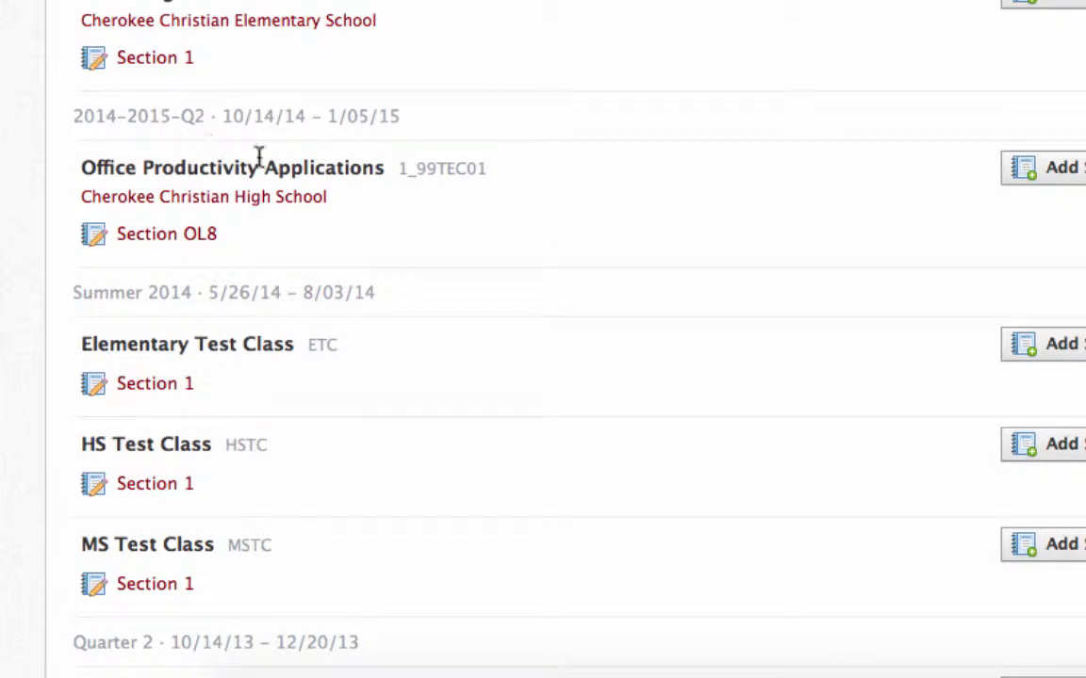
mouse_move(167, 234)
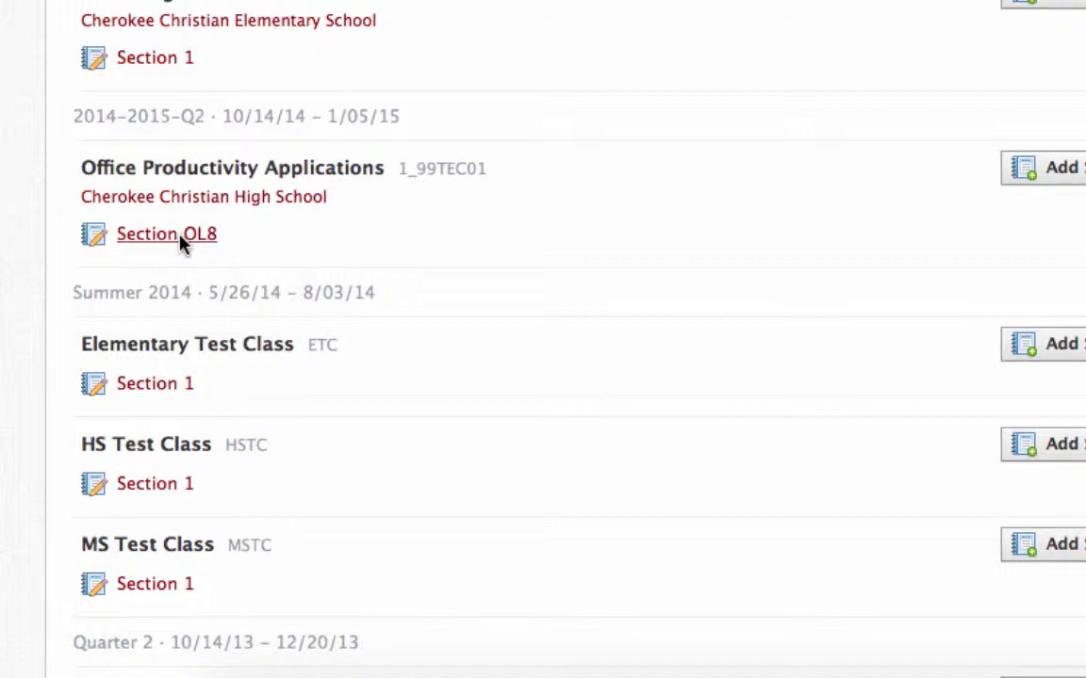
Go to Section OL8's Gradebook and open its Grade Setup page
left_click(166, 234)
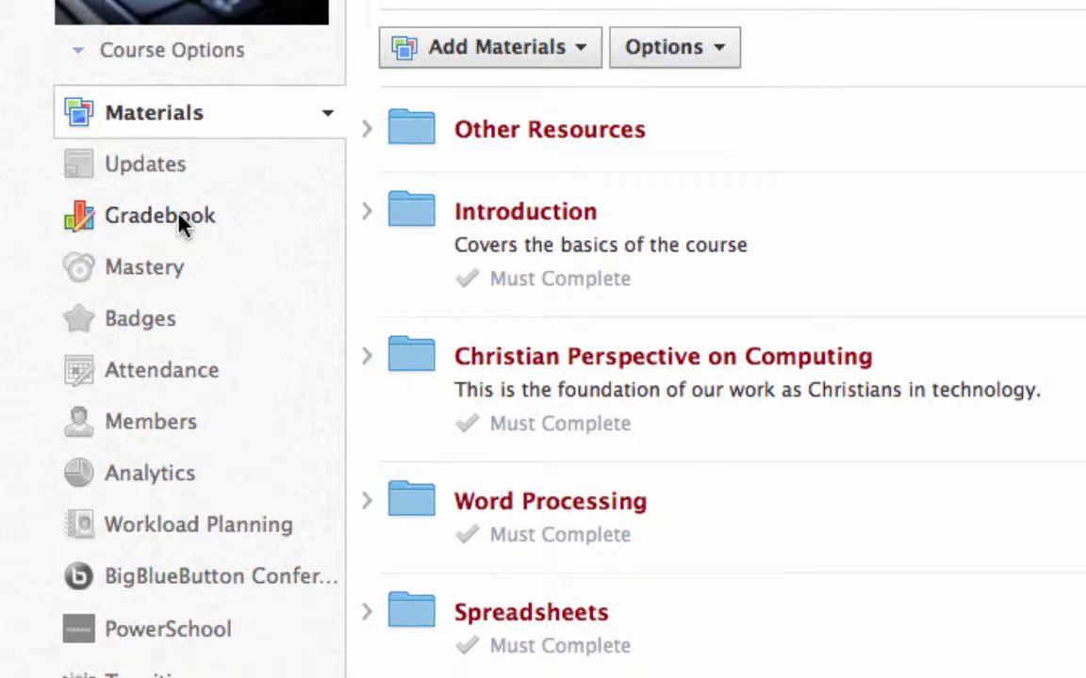
left_click(160, 215)
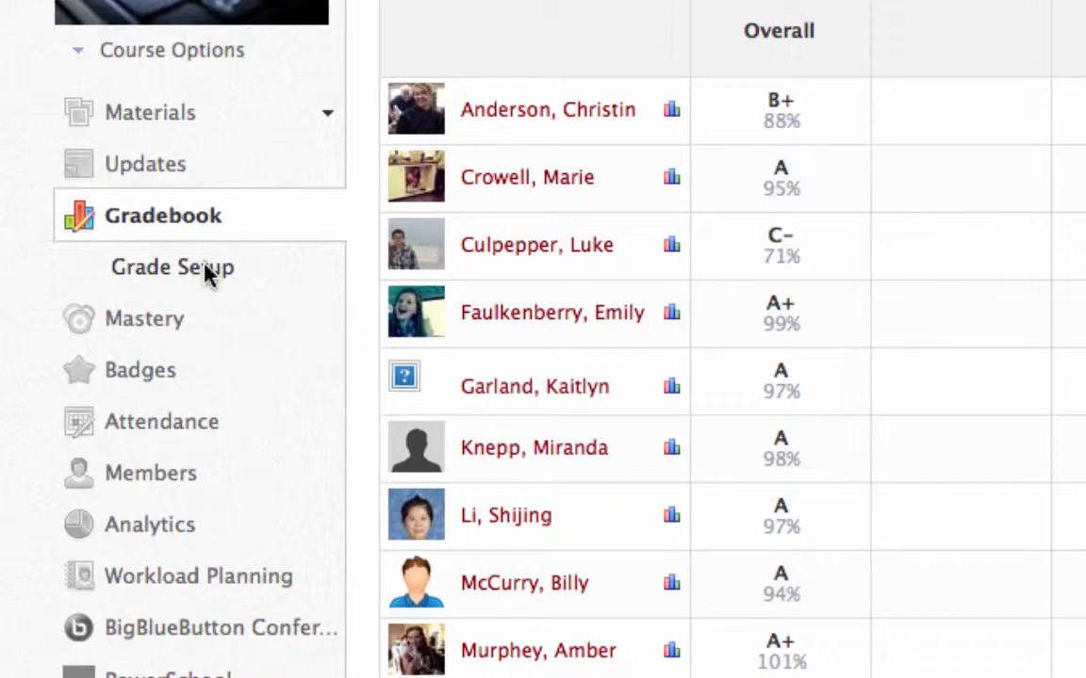
left_click(173, 266)
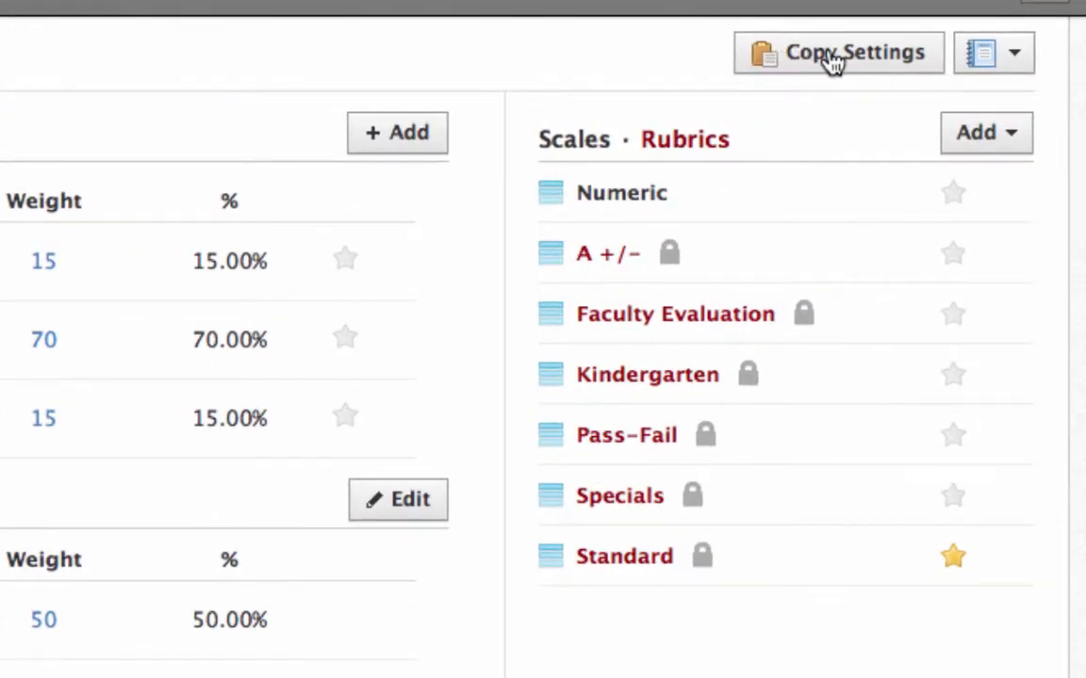
Copy categories, grading scales and rubrics to Schoology Training: Section 2
left_click(836, 53)
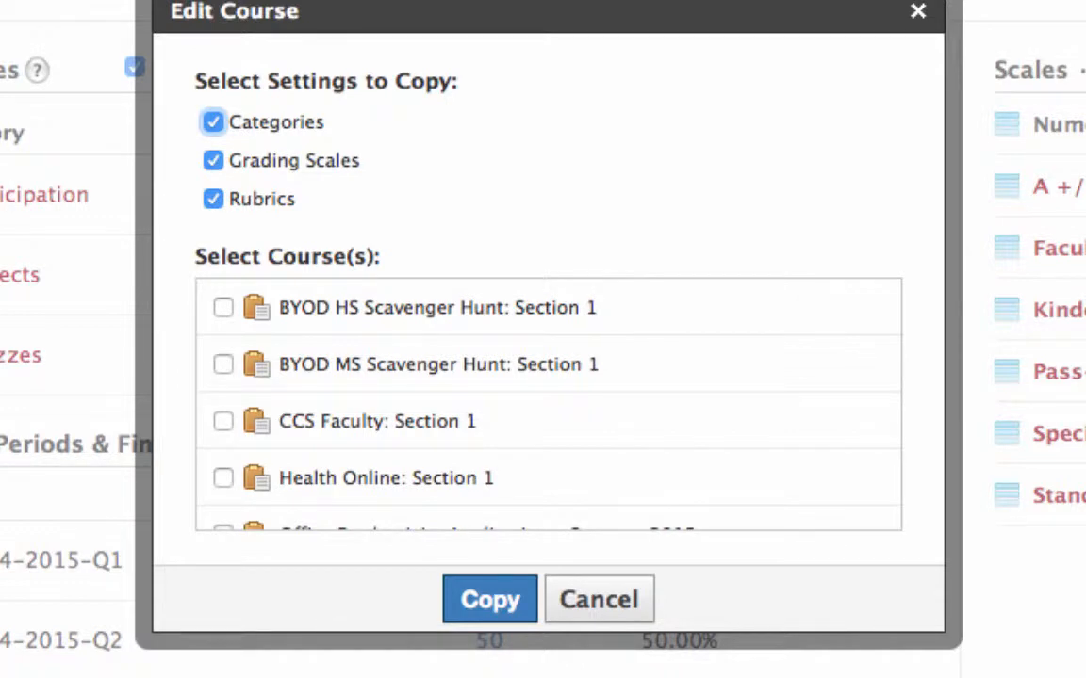
mouse_move(579, 165)
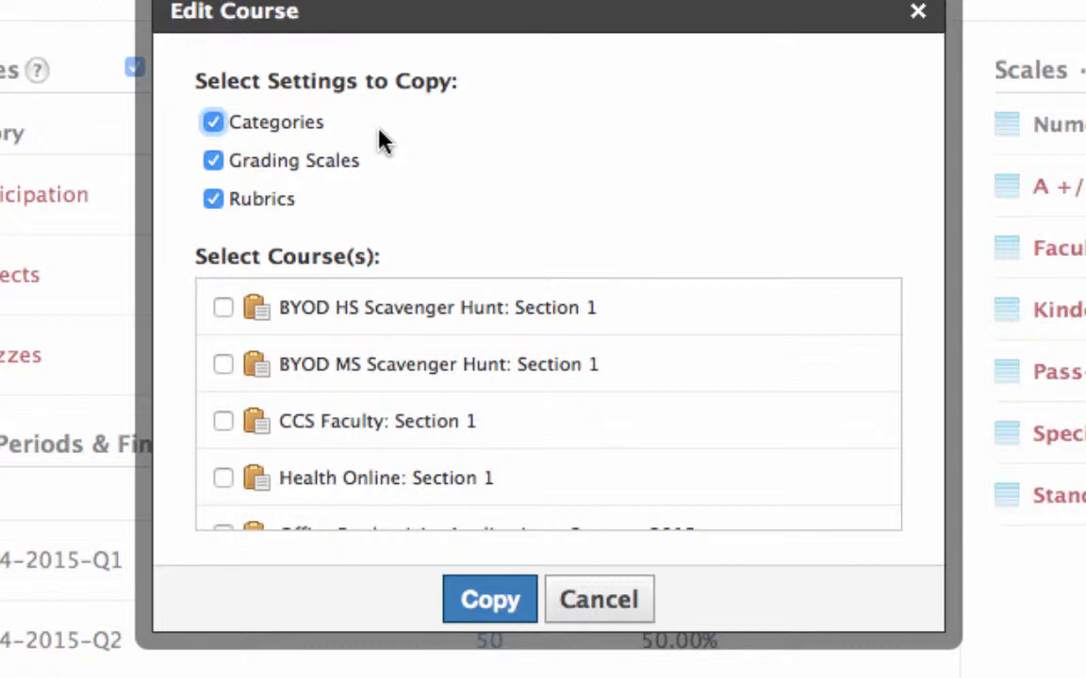
mouse_move(288, 165)
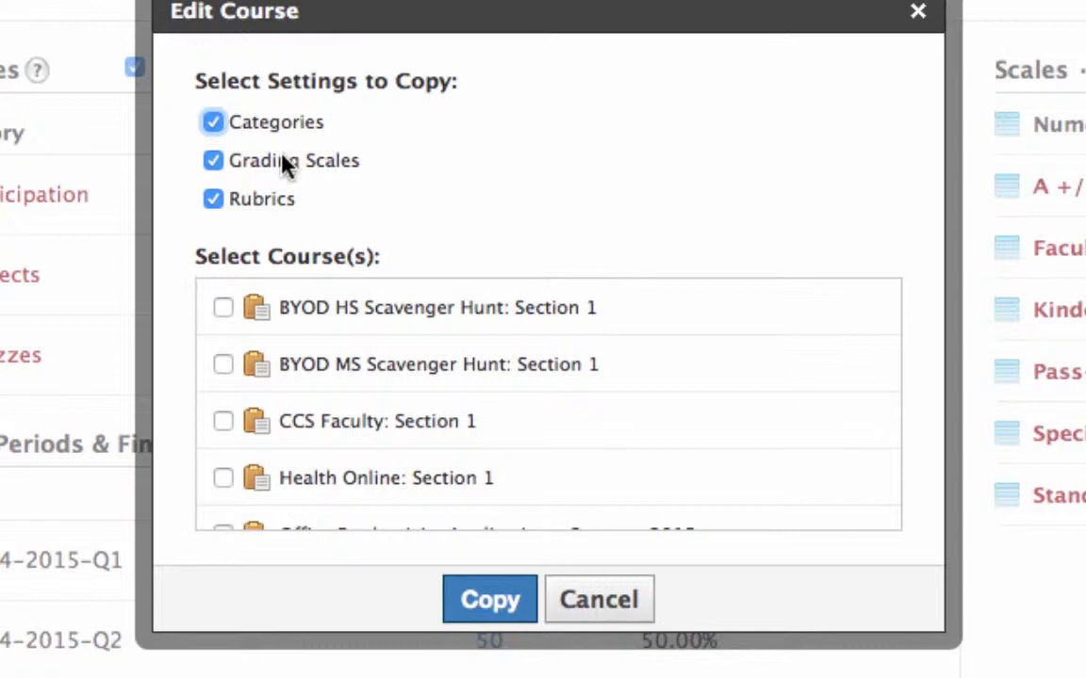
mouse_move(368, 188)
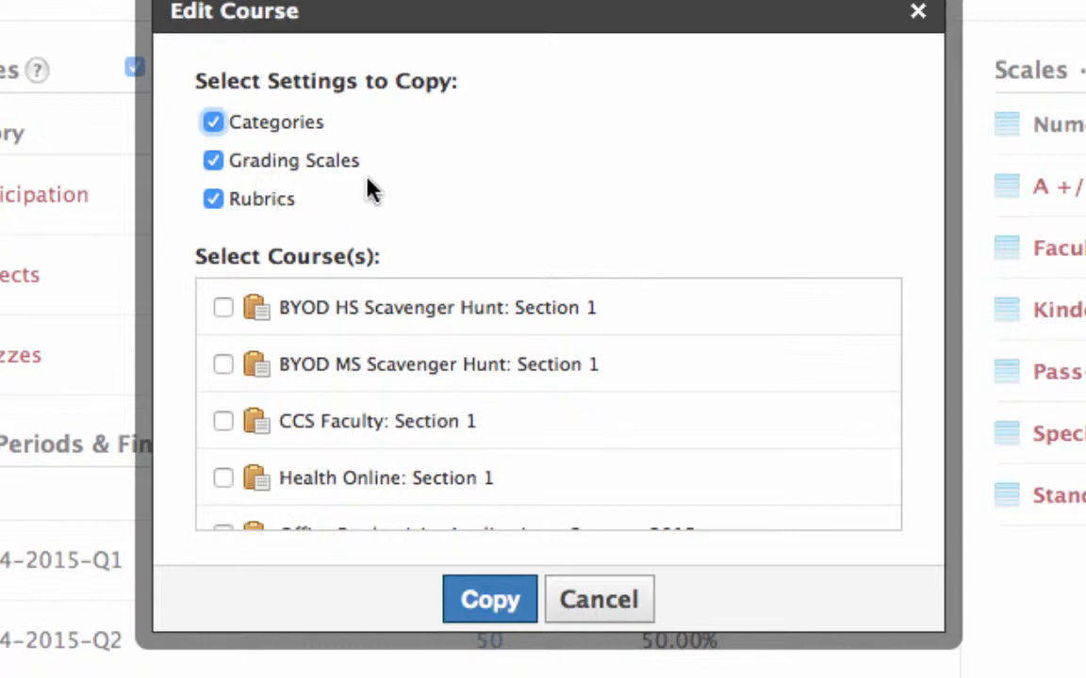
mouse_move(396, 168)
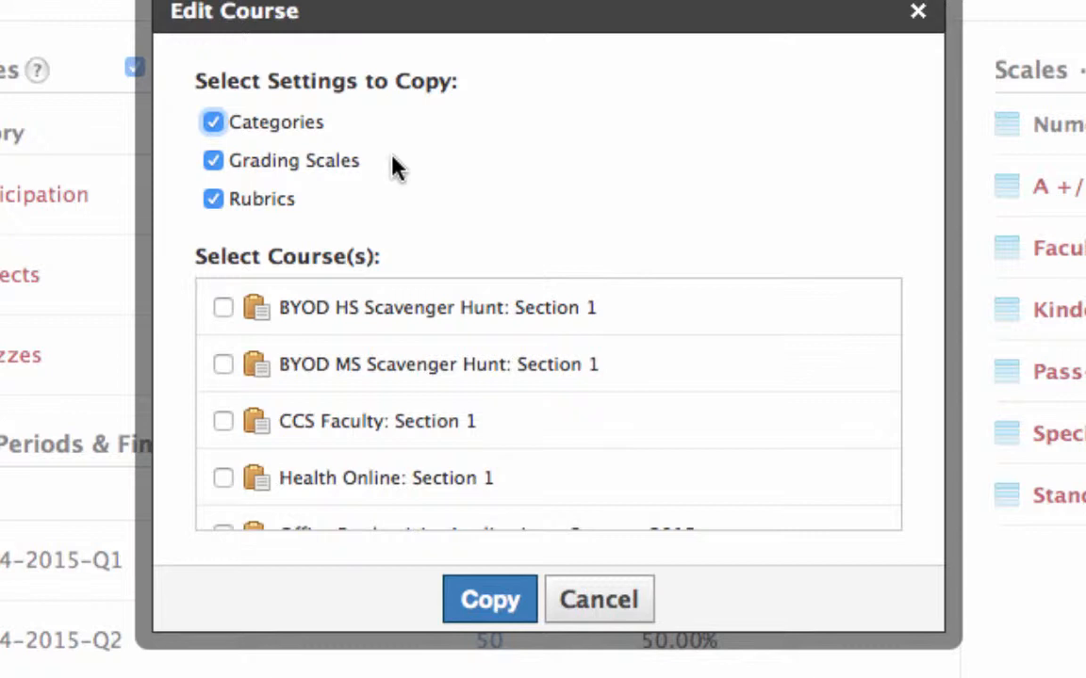
mouse_move(312, 218)
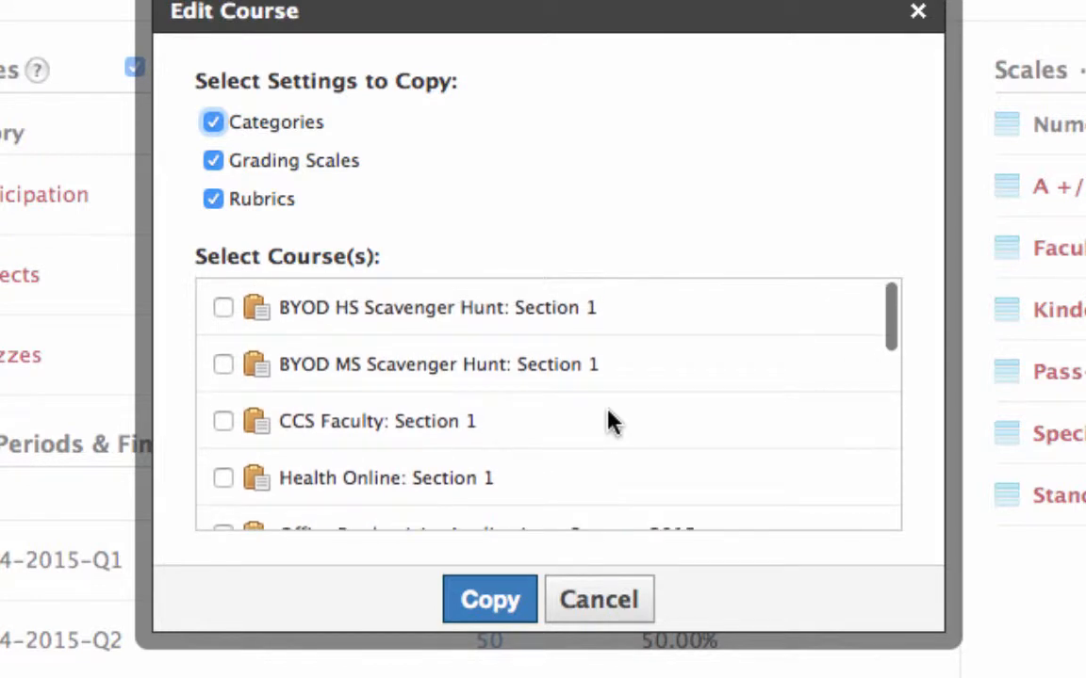
scroll("down", 3)
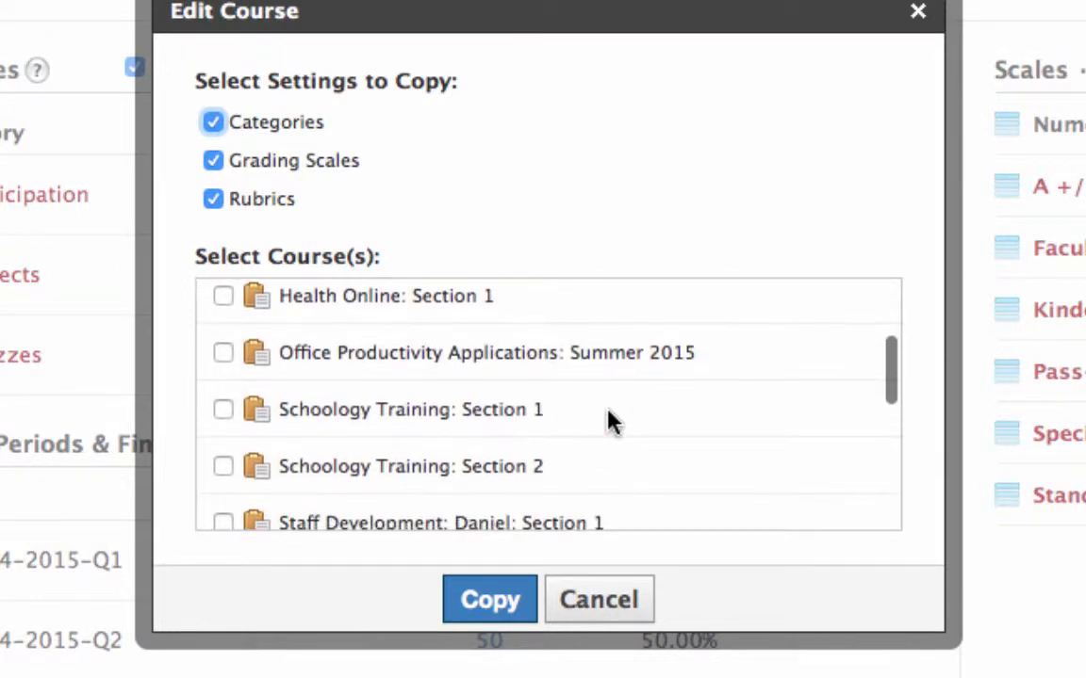
scroll("down", 3)
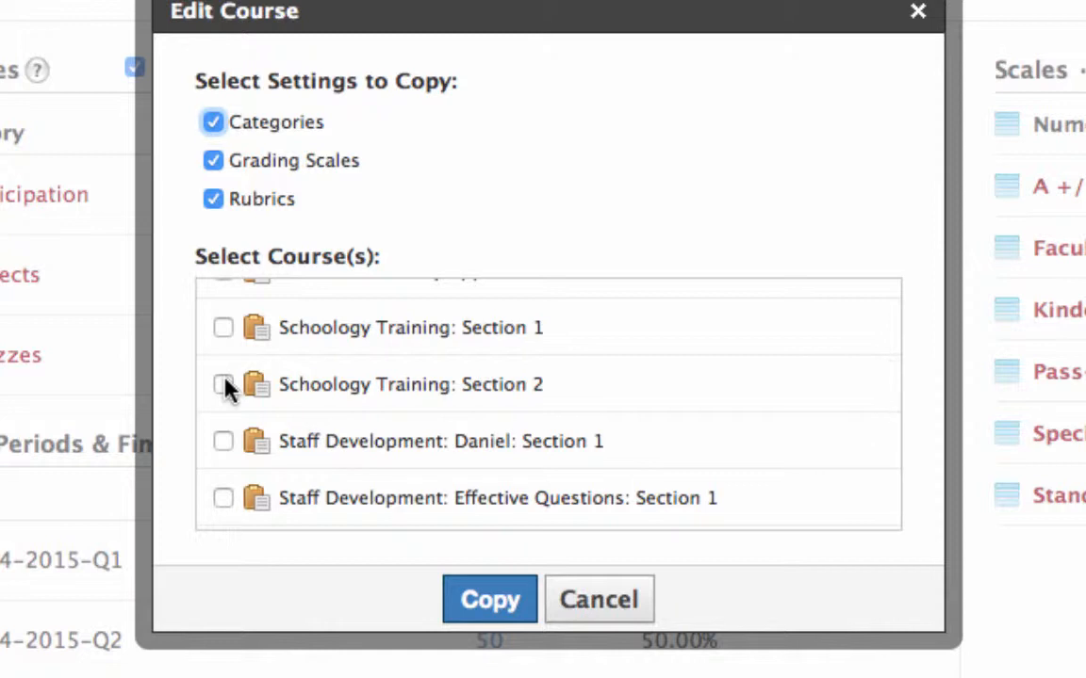
left_click(224, 384)
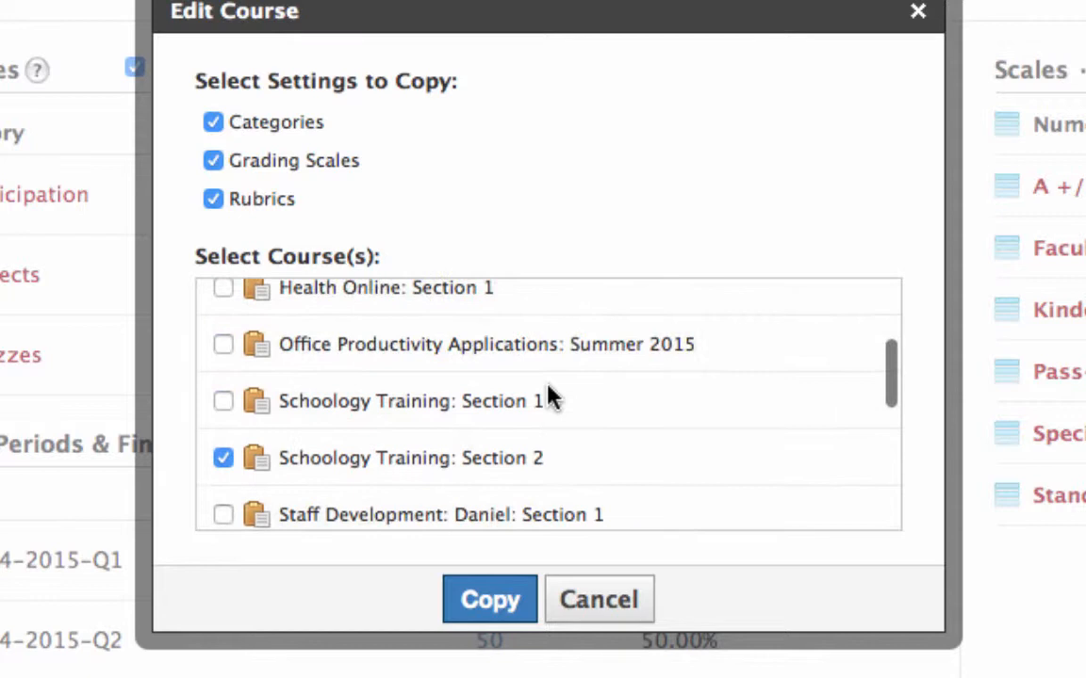
scroll("down", 3)
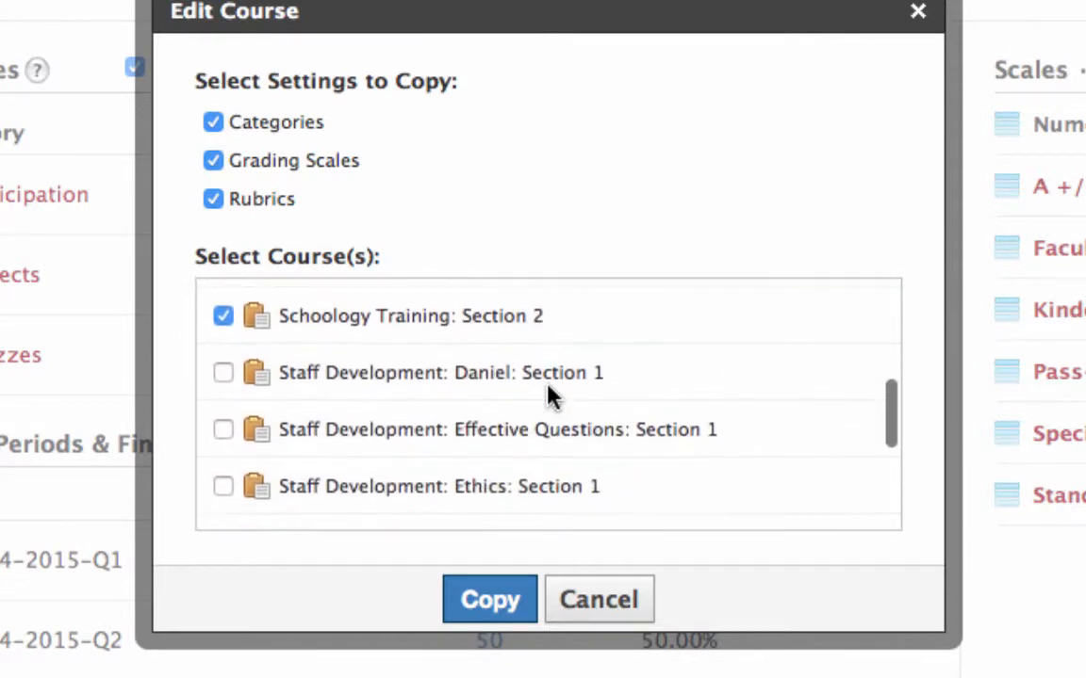
scroll("down", 3)
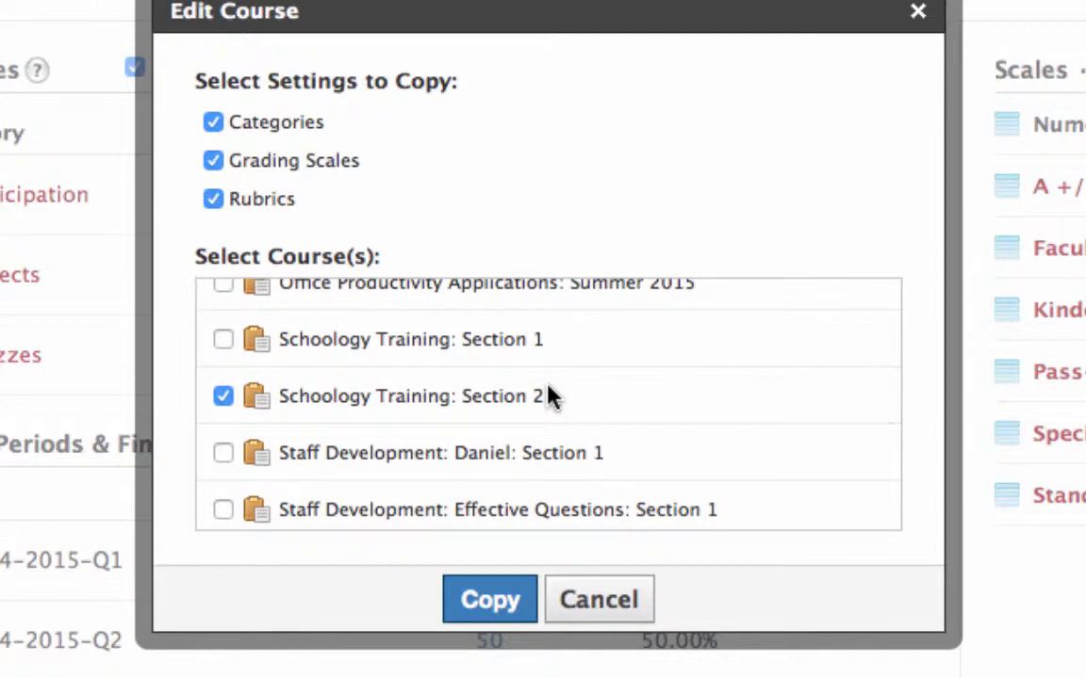
left_click(489, 599)
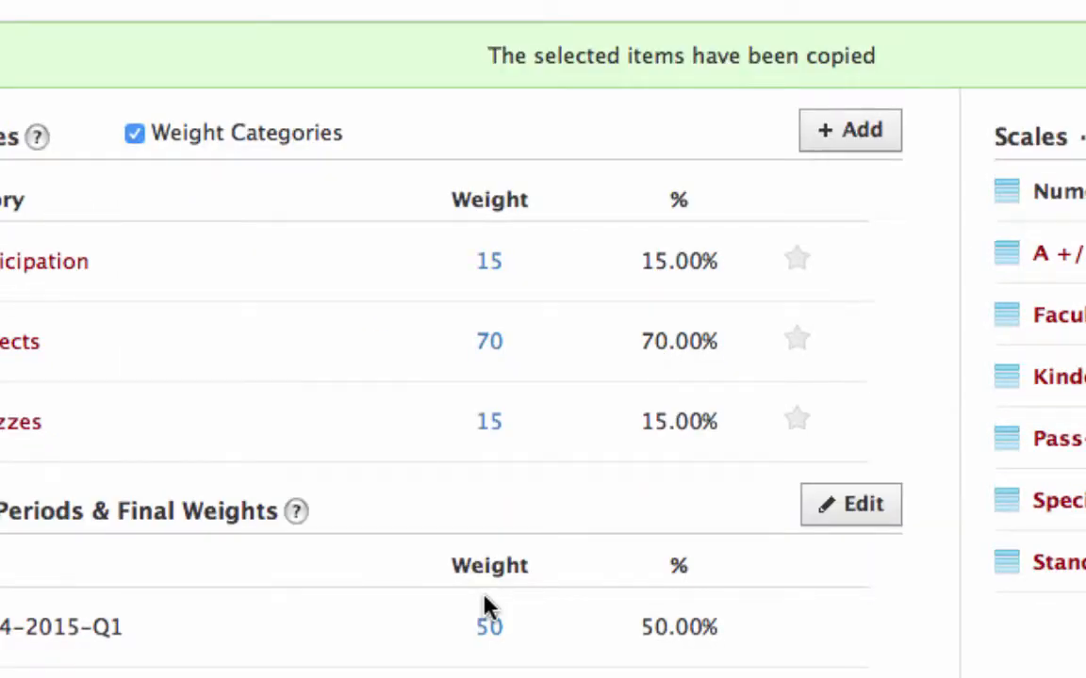
mouse_move(640, 104)
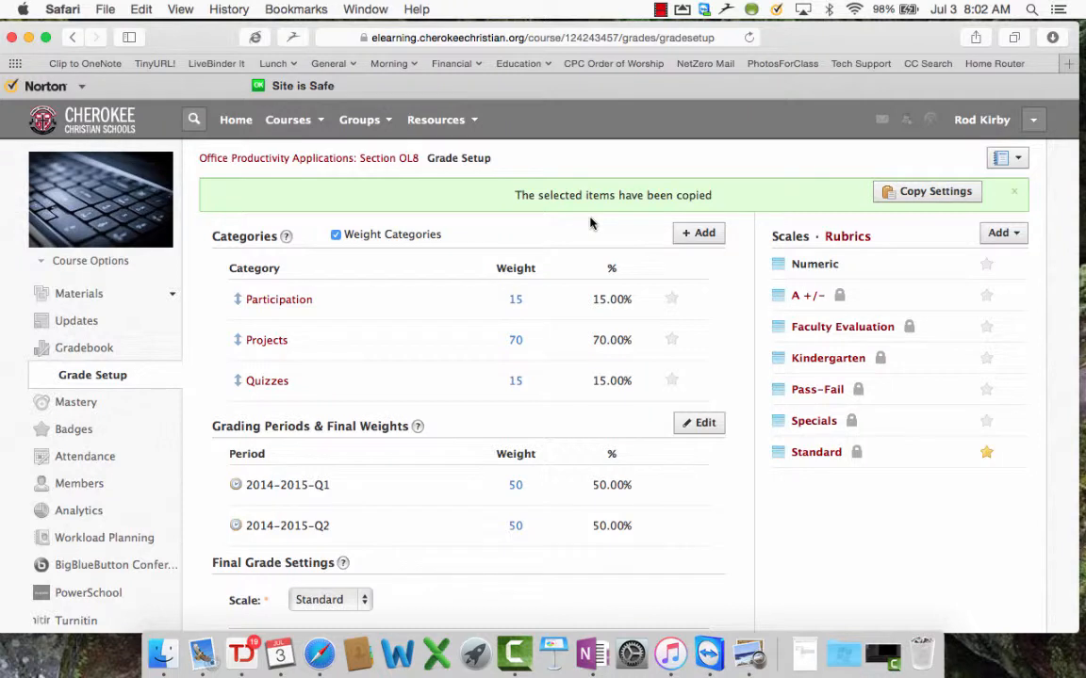
Close the green 'The selected items have been copied' banner
left_click(1014, 191)
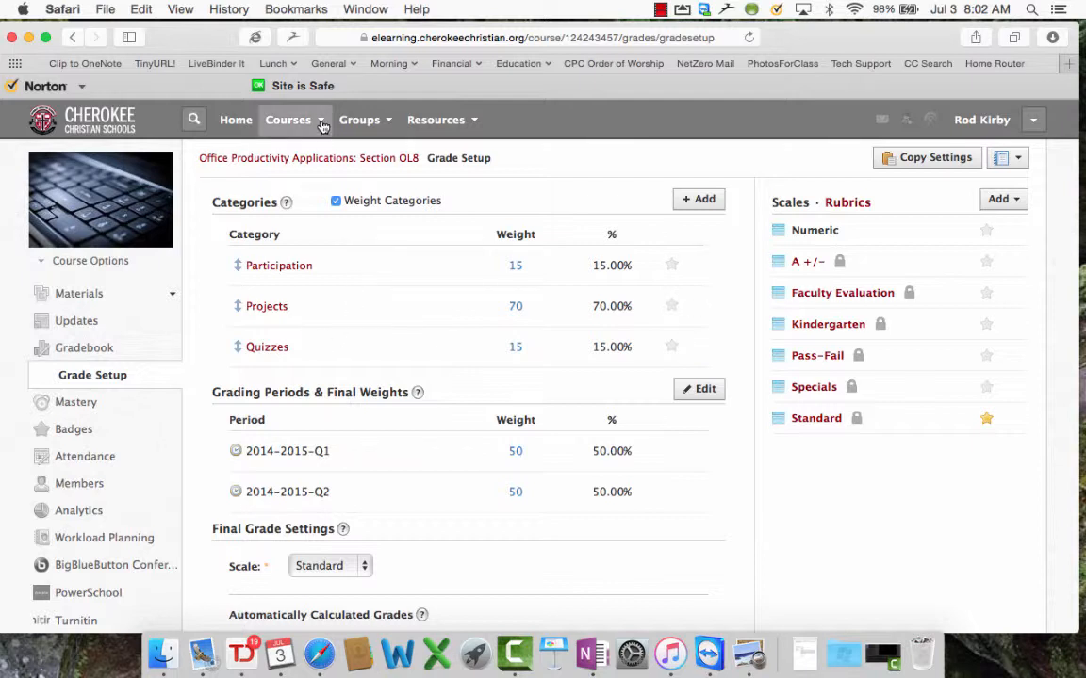
Open Schoology Training: Section 2's Gradebook Grade Setup showing the copied categories
left_click(288, 120)
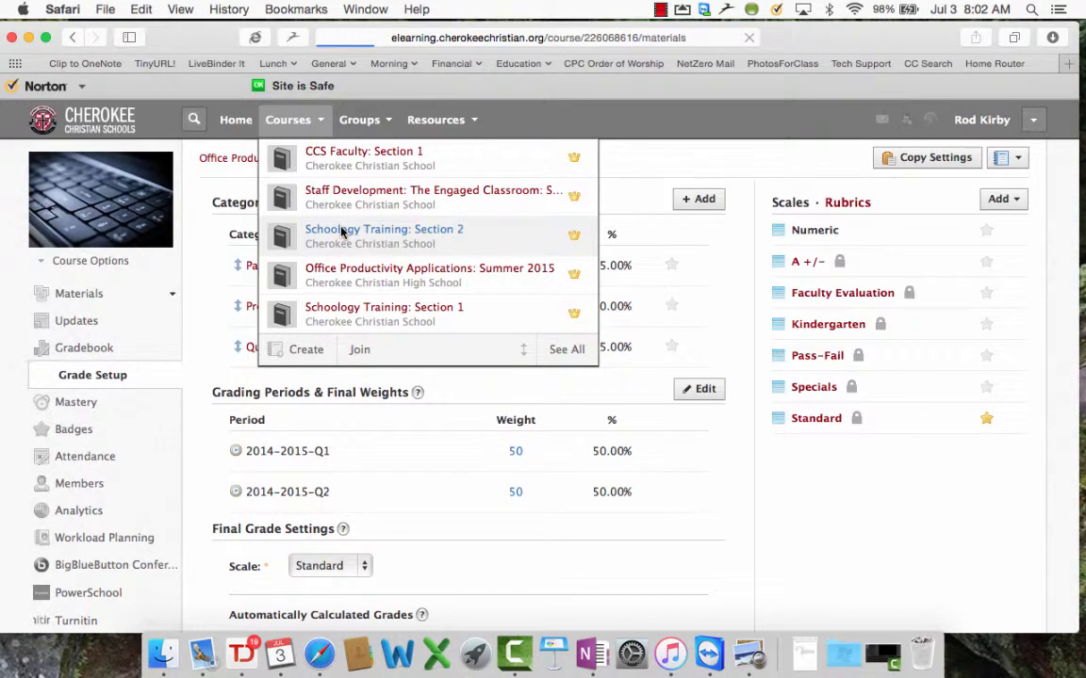
left_click(384, 229)
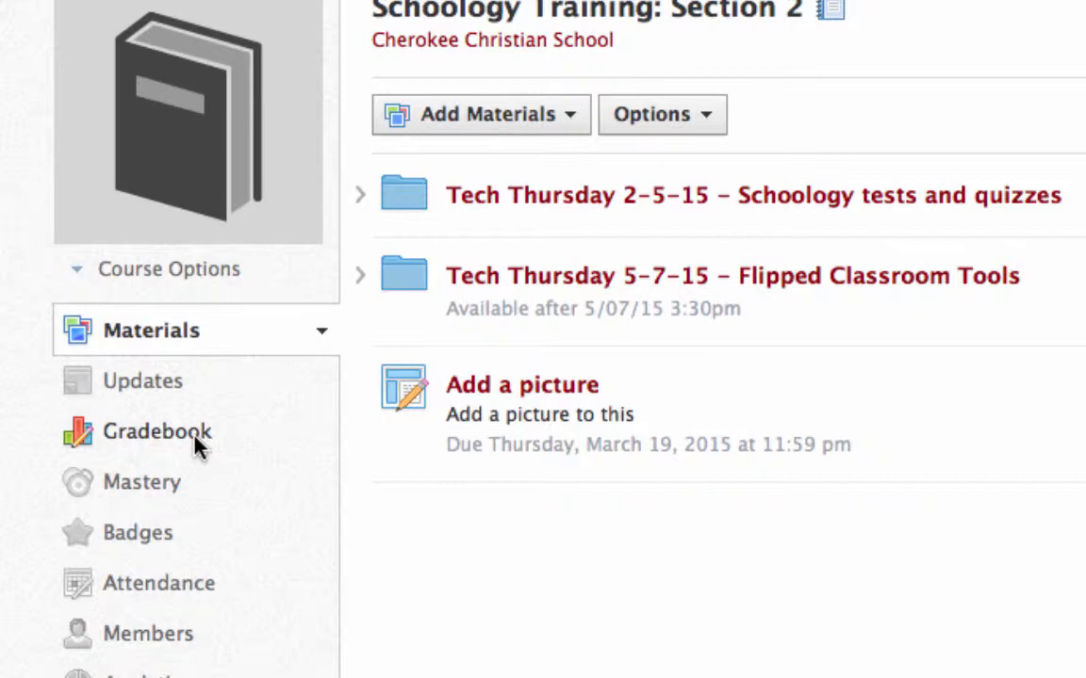
left_click(158, 431)
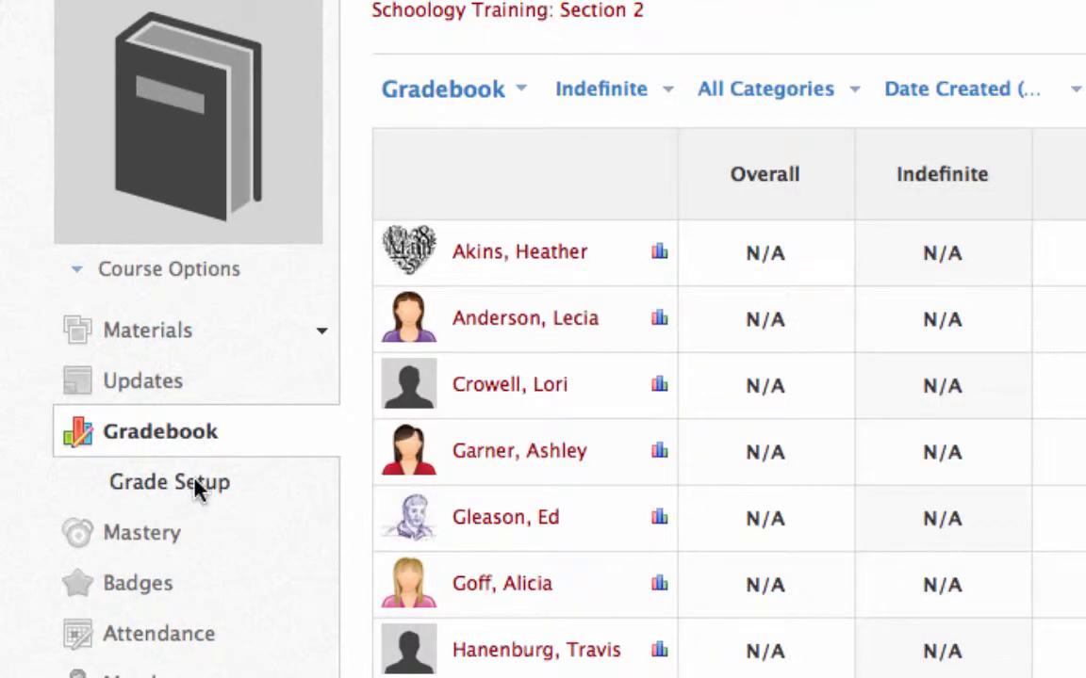
left_click(169, 482)
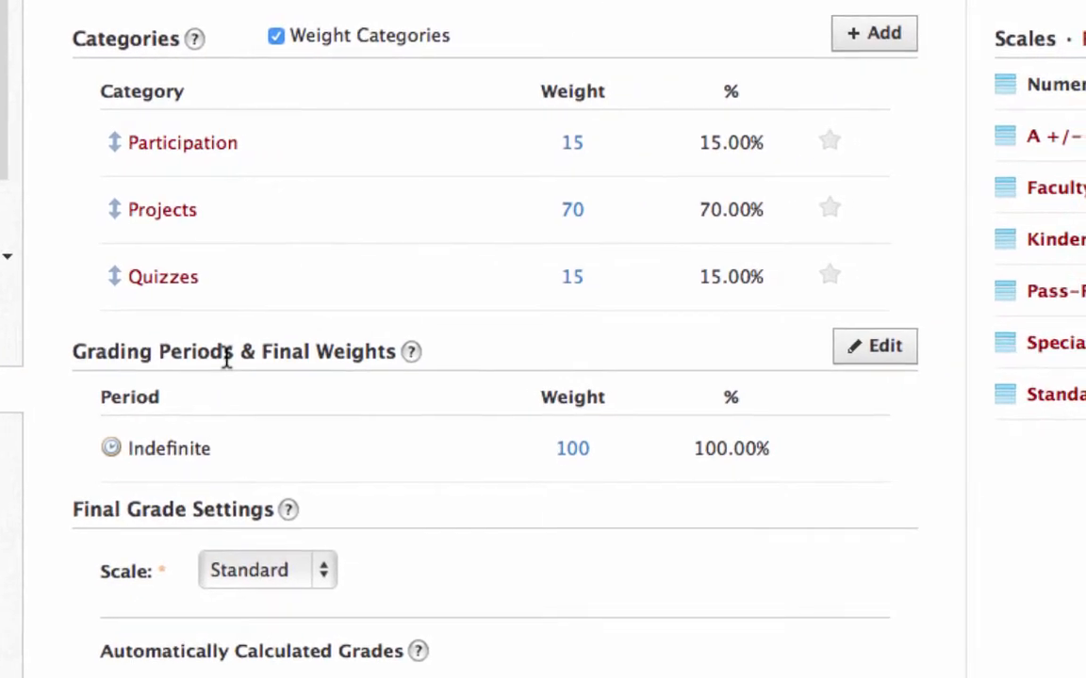
mouse_move(207, 320)
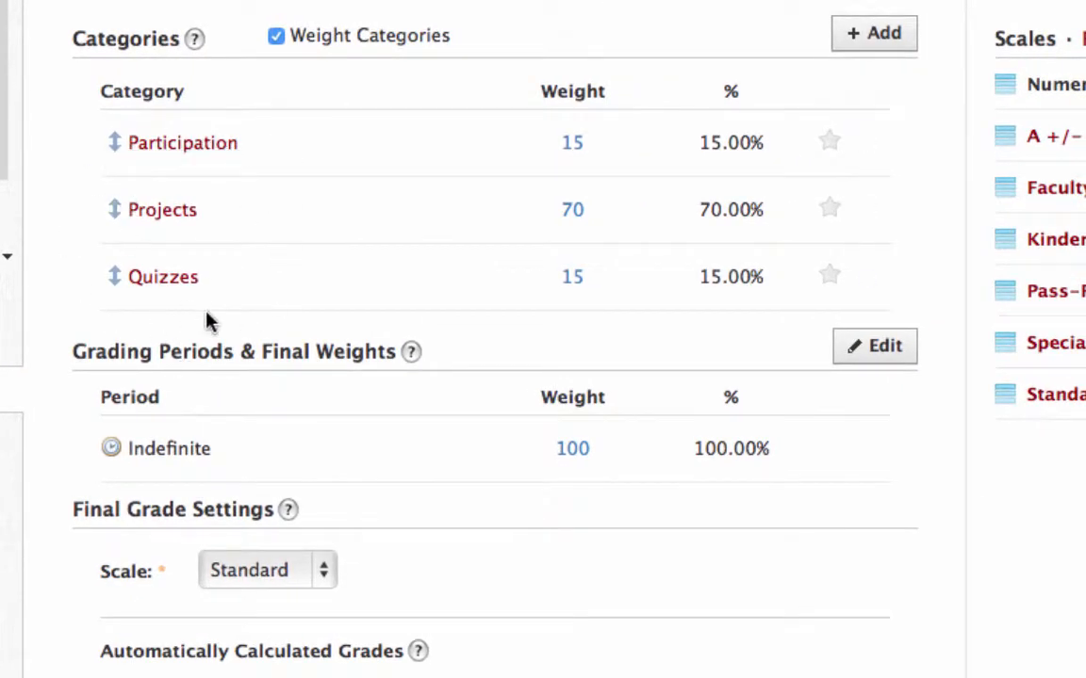
mouse_move(636, 227)
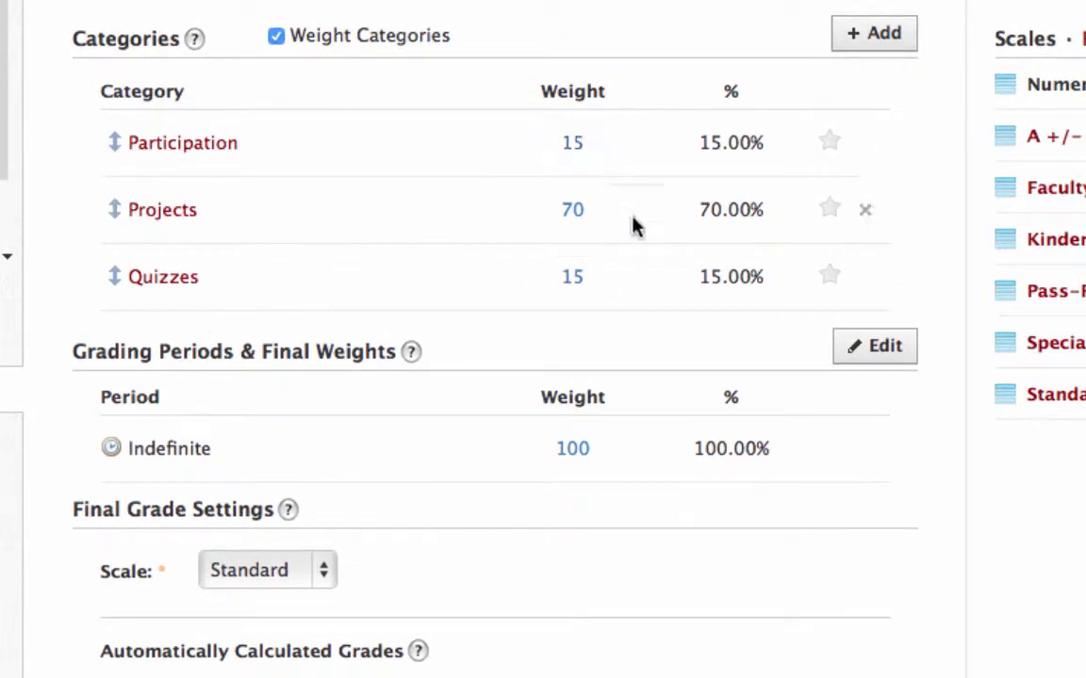
mouse_move(613, 304)
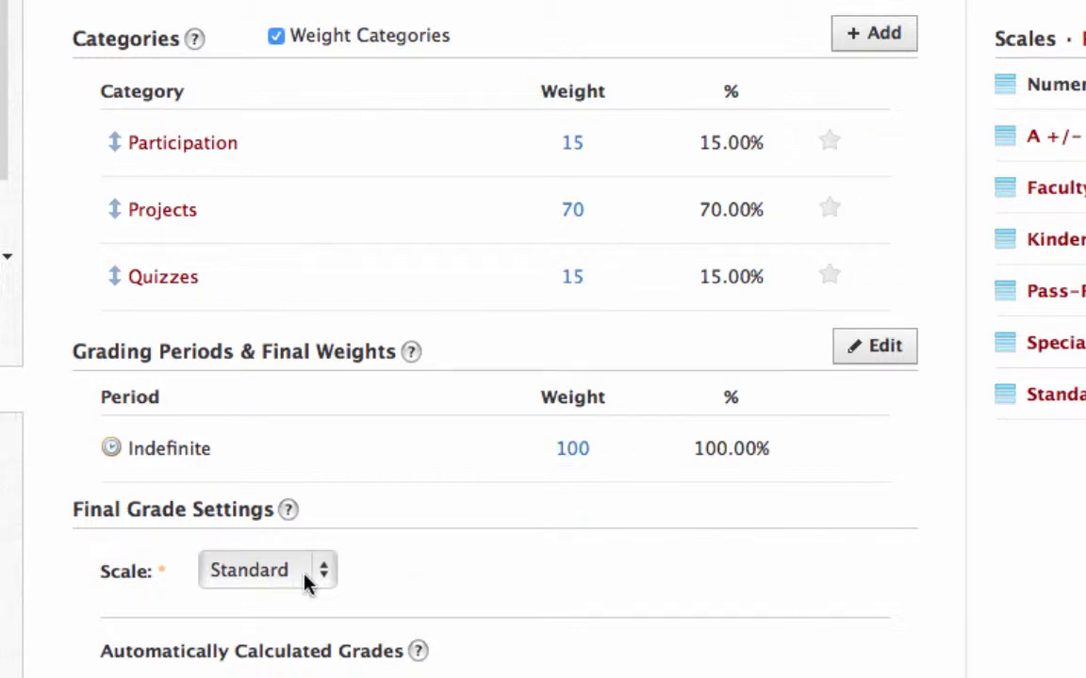
mouse_move(405, 585)
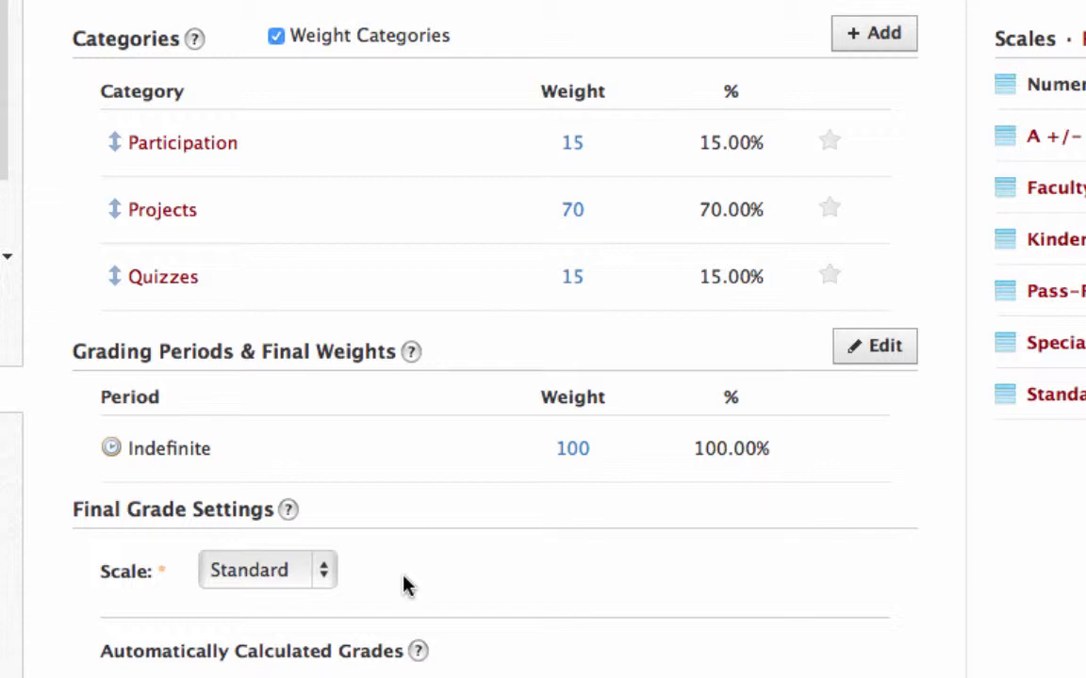
Enable Round Period/Final Grades under Automatically Calculated Grades and save changes
scroll("down", 3)
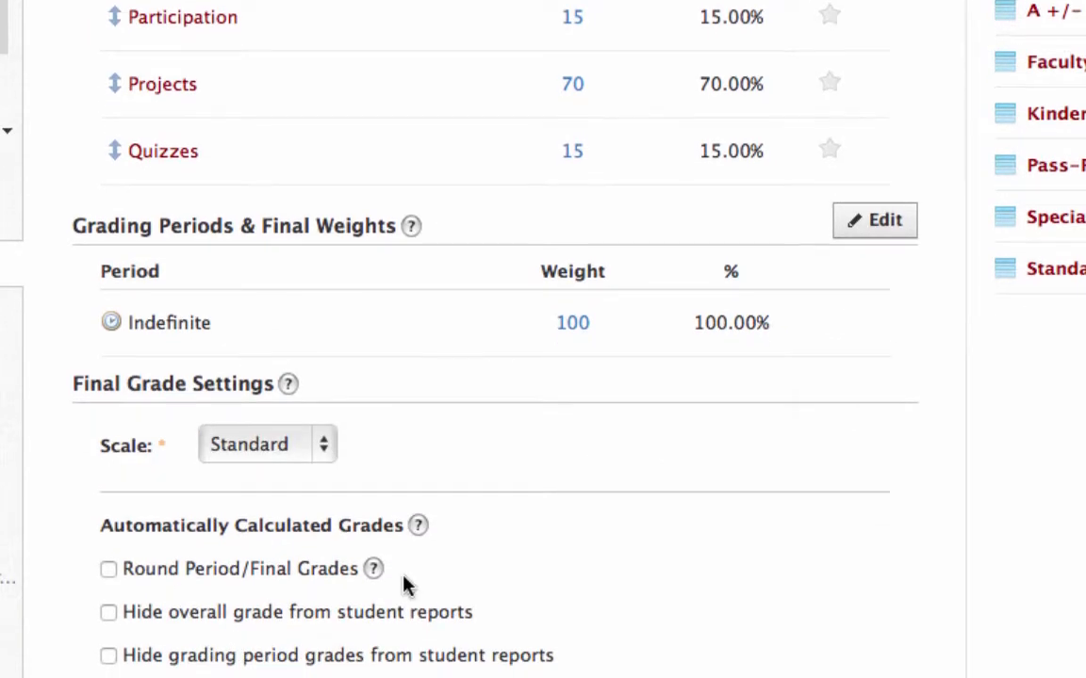
scroll("down", 3)
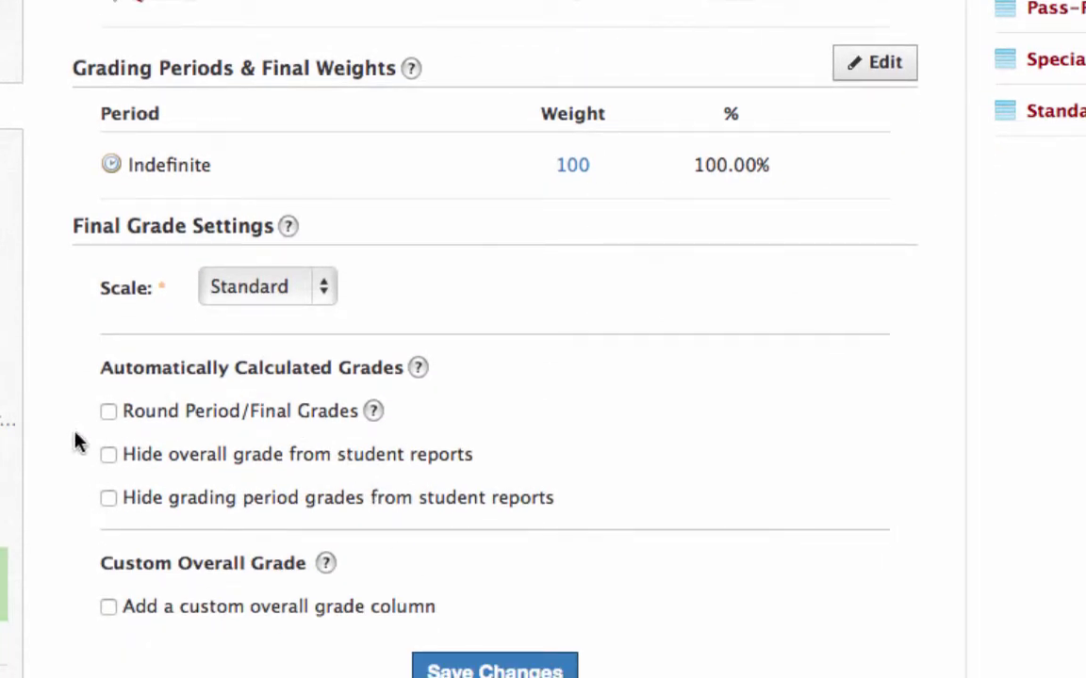
mouse_move(83, 417)
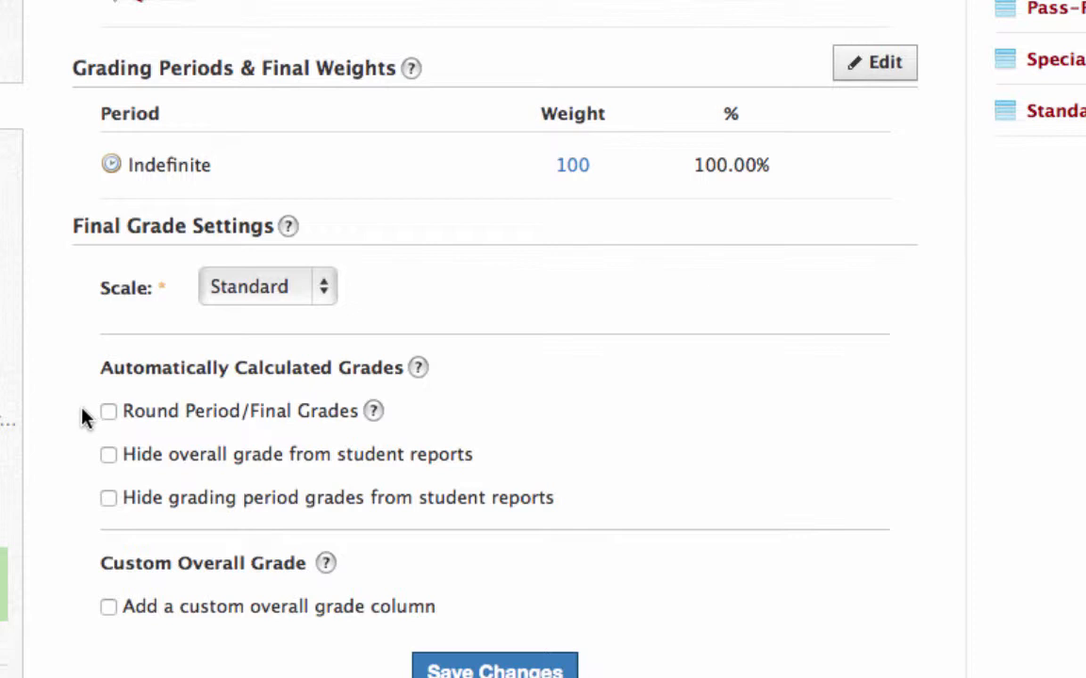
mouse_move(109, 418)
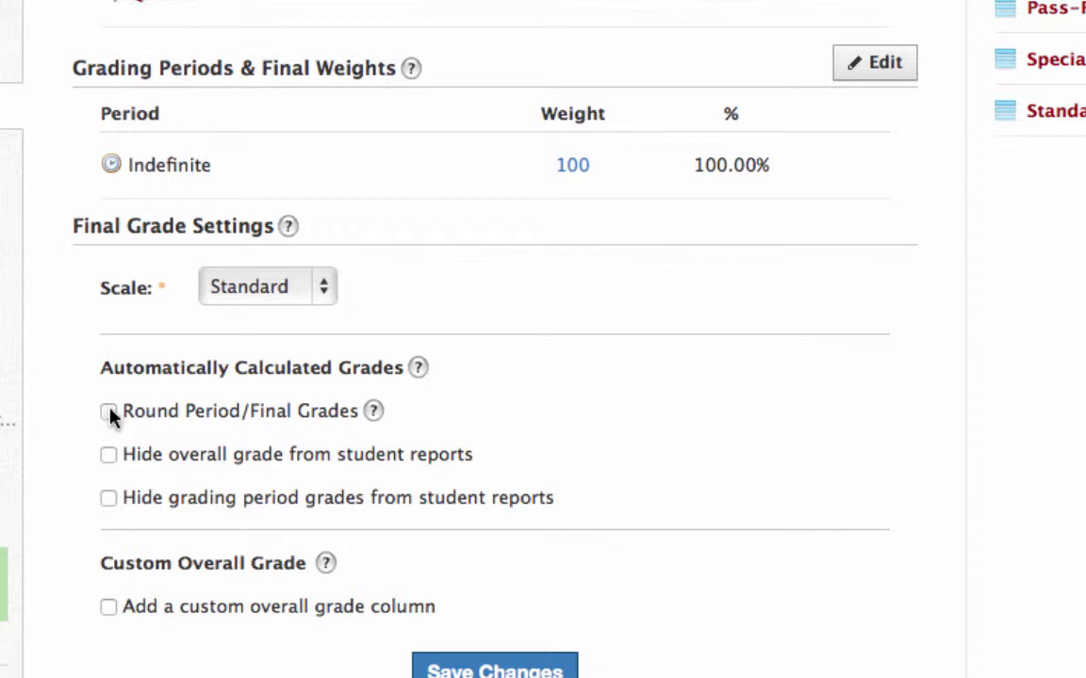
left_click(109, 411)
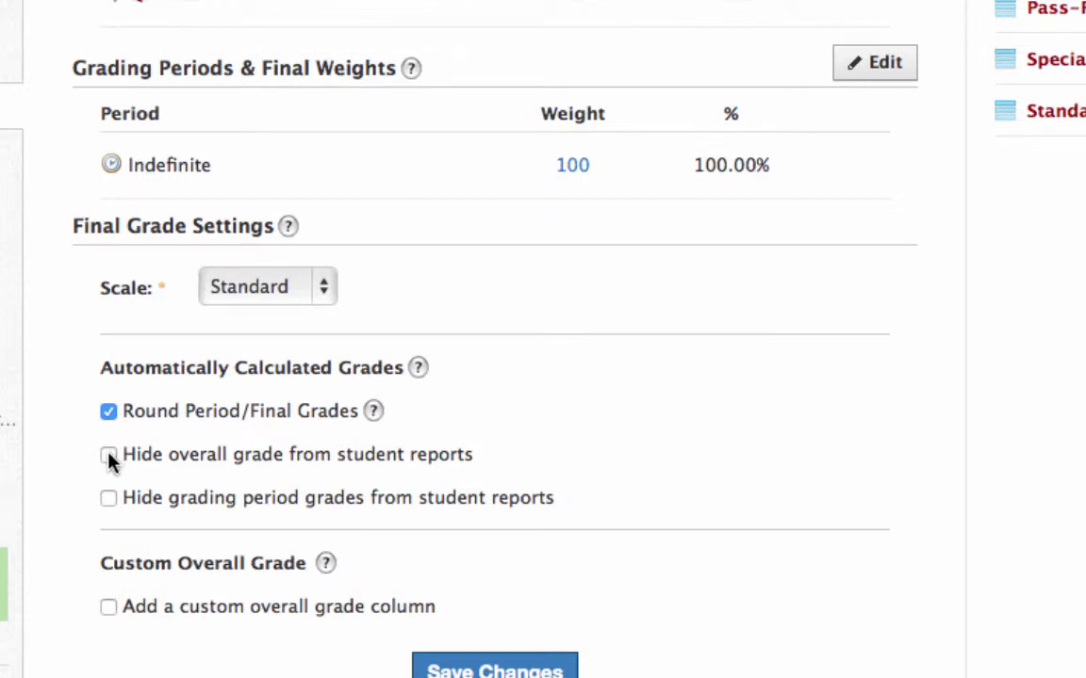
left_click(109, 454)
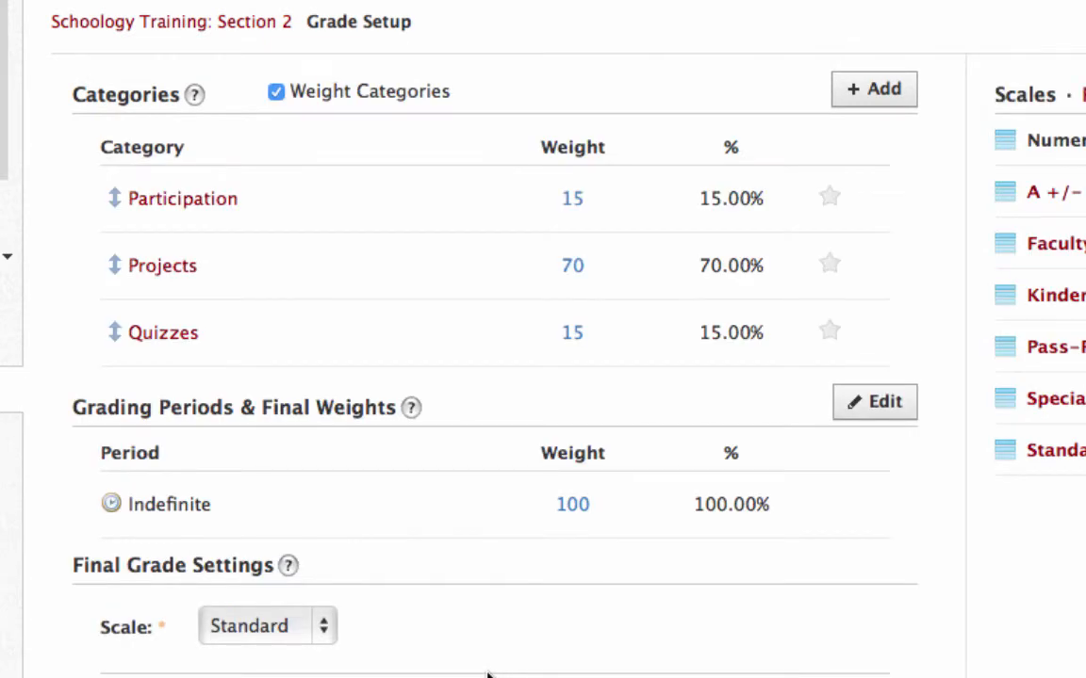
mouse_move(367, 329)
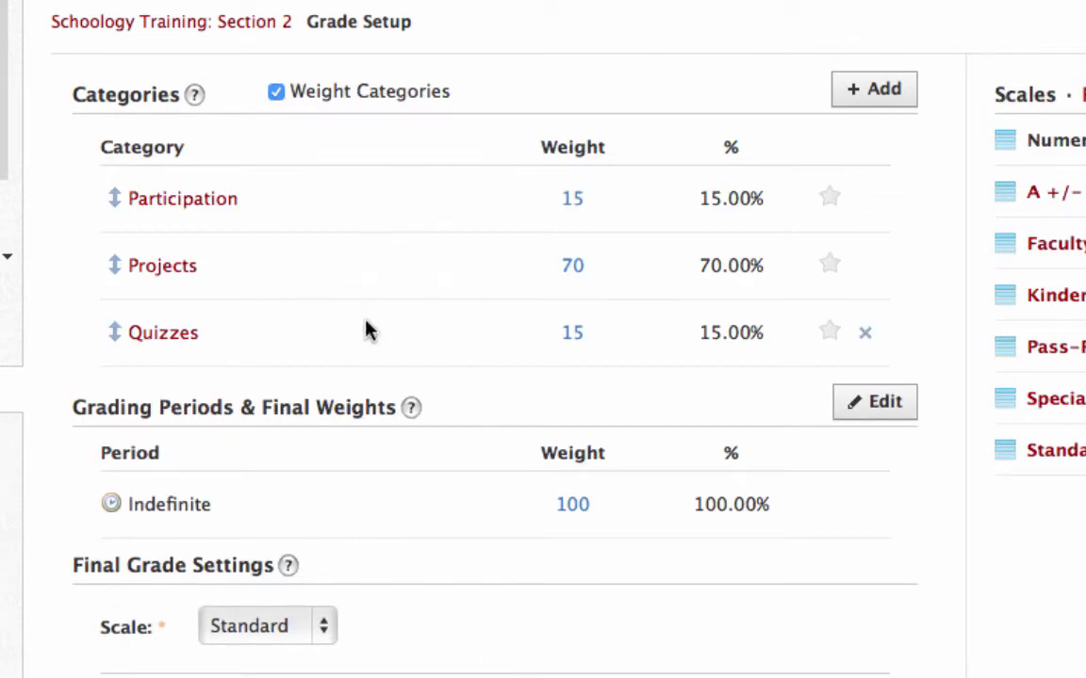